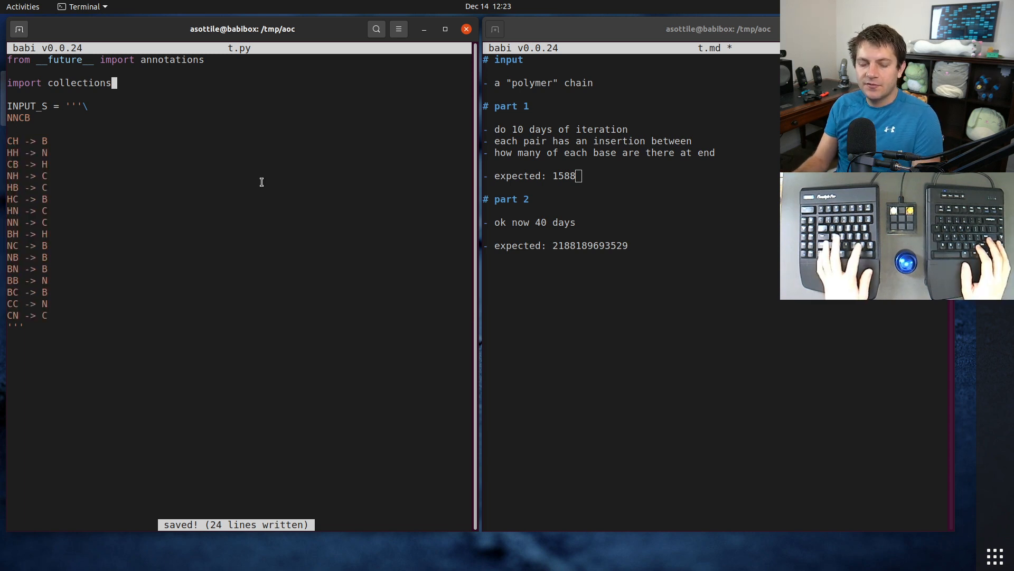
Type fragments of the example polymer input, such as the template NNCB and rule CH -> B
type("# NN")
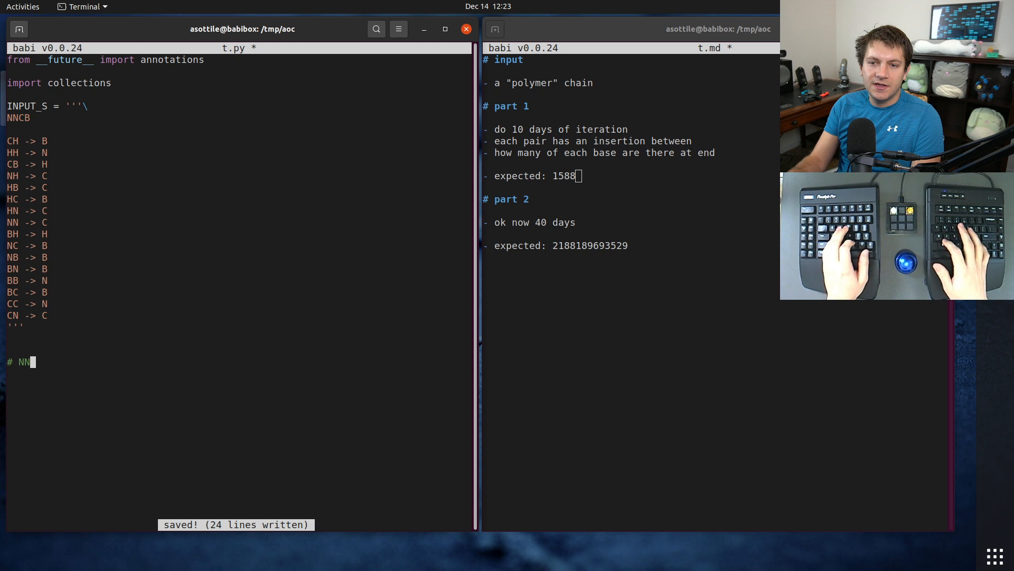
type("CB")
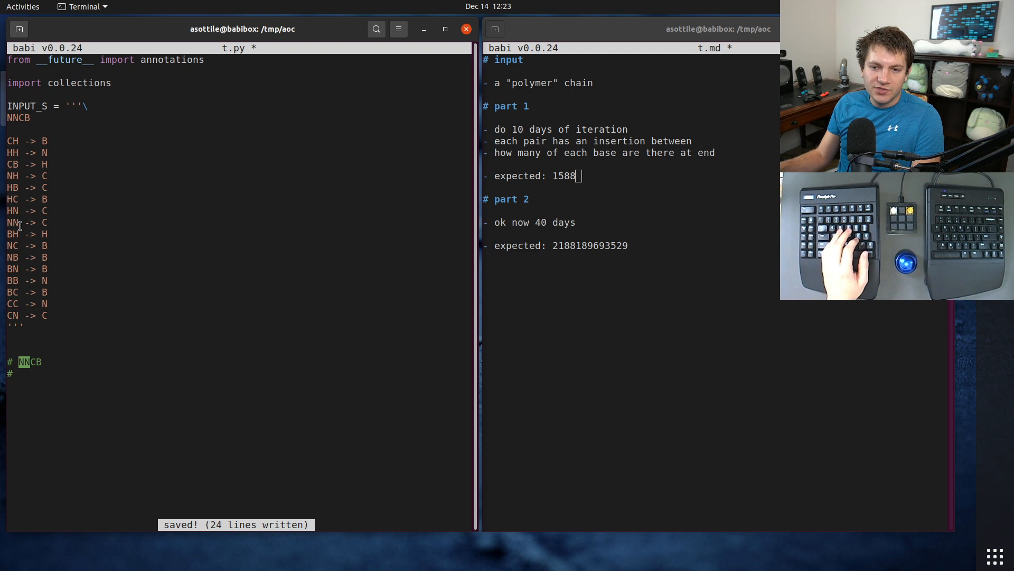
type("#N")
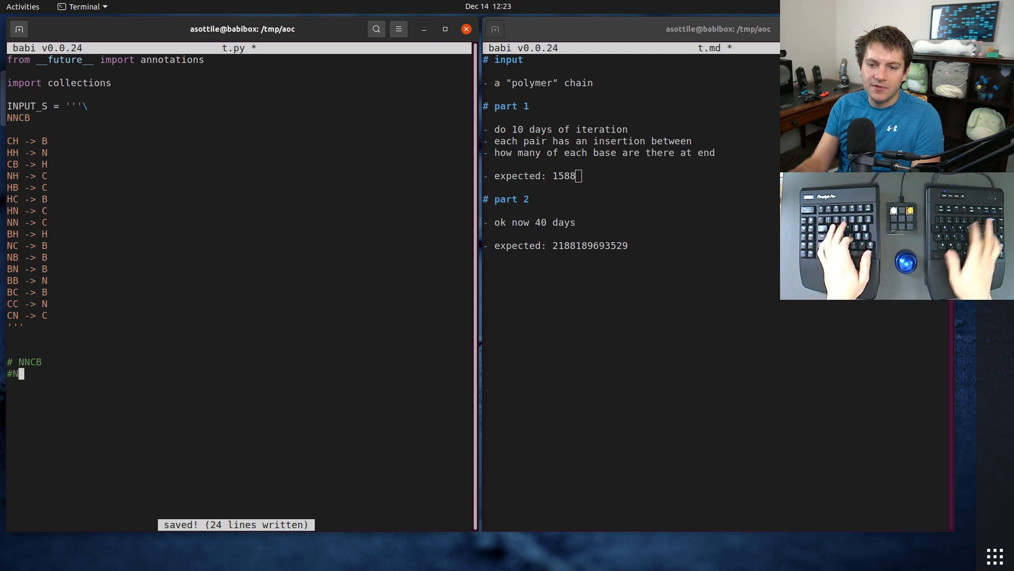
type("NCN")
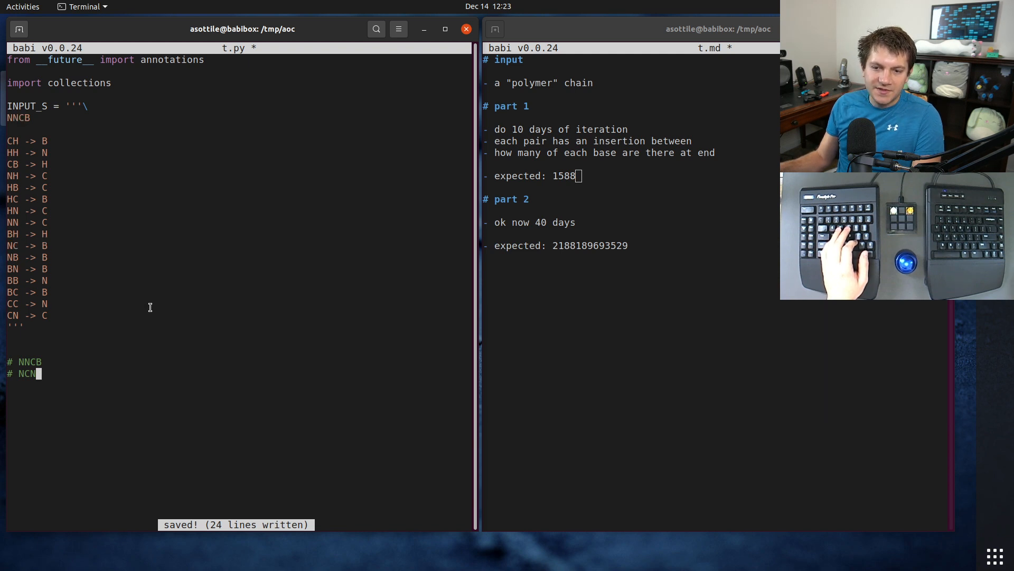
type("B")
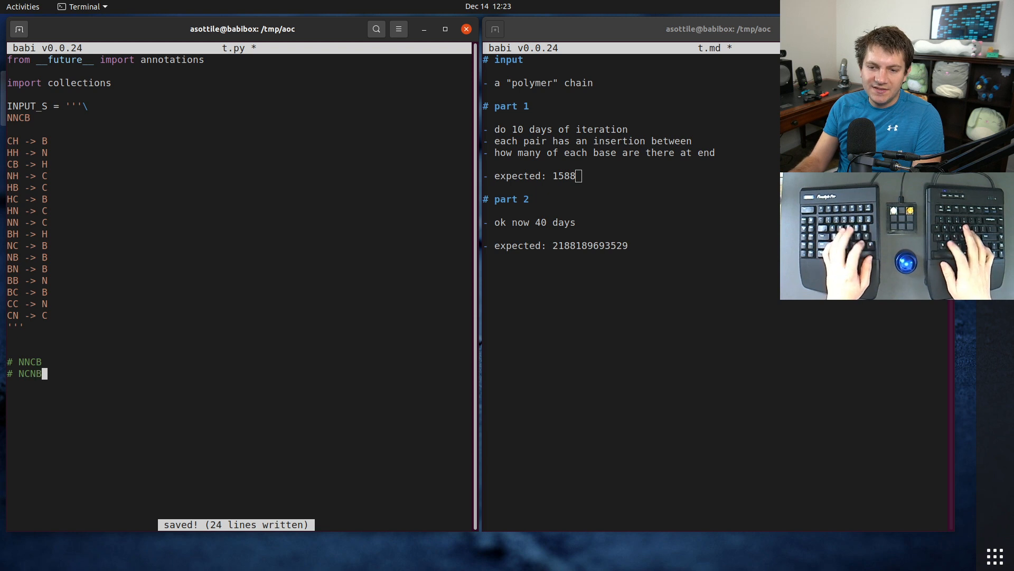
type("C")
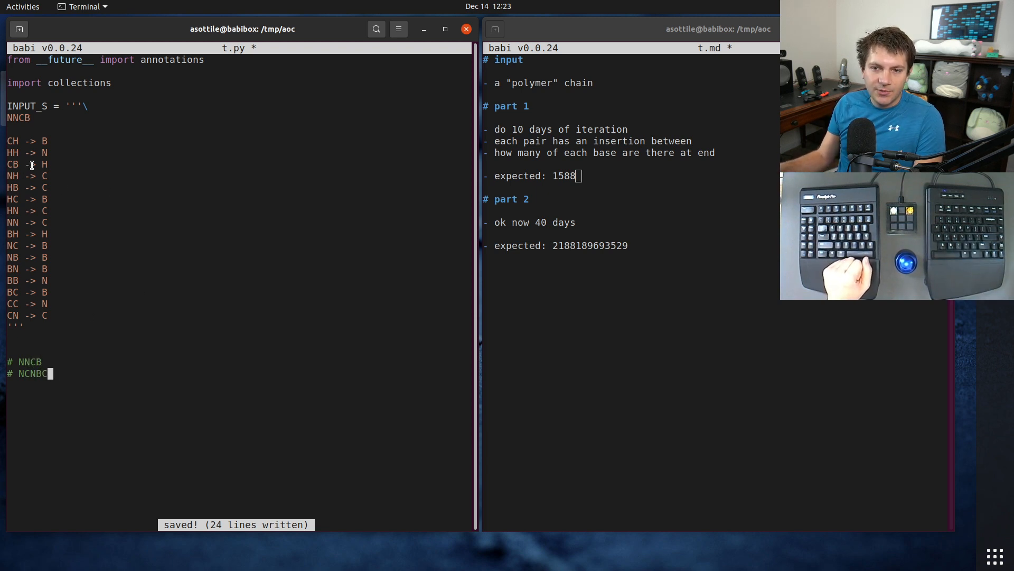
type("CH")
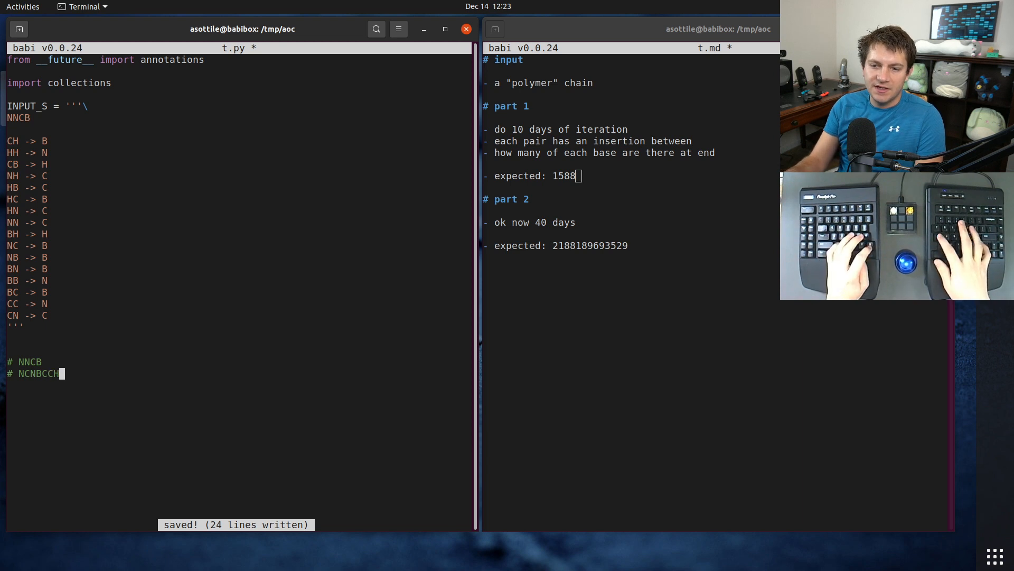
type("B")
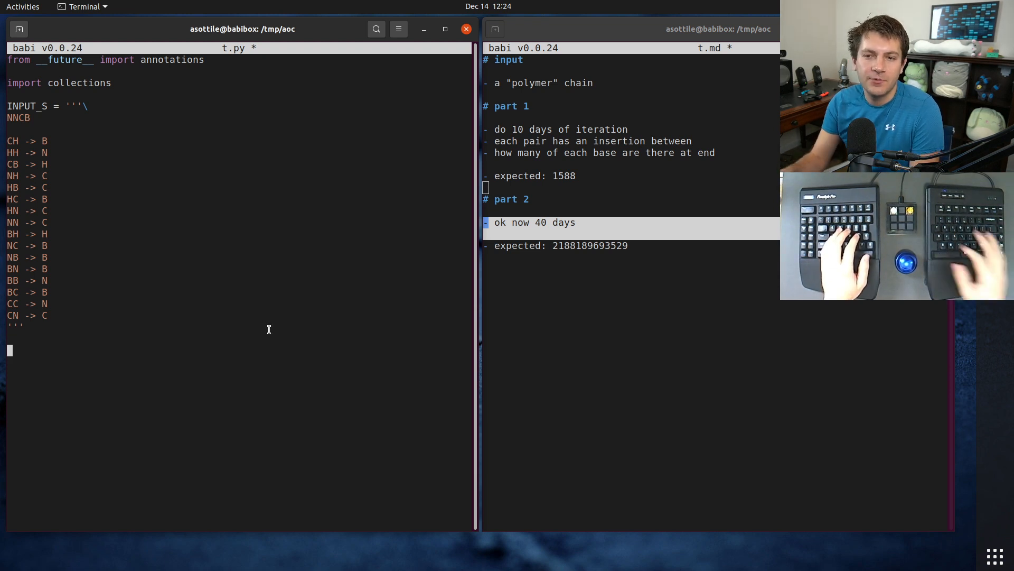
Split INPUT_S on the blank line into template s and rest
type("s,")
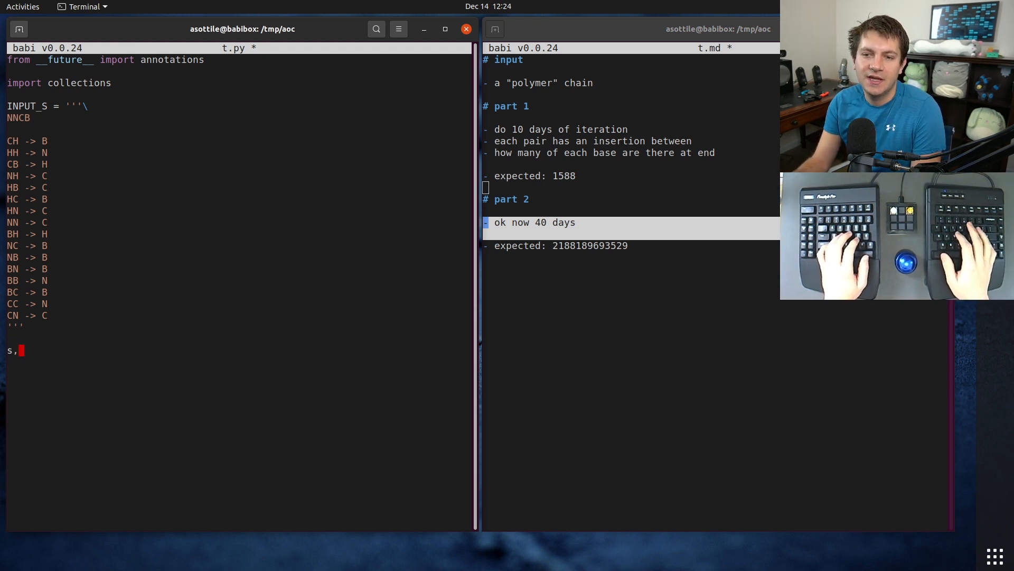
type("*rest")
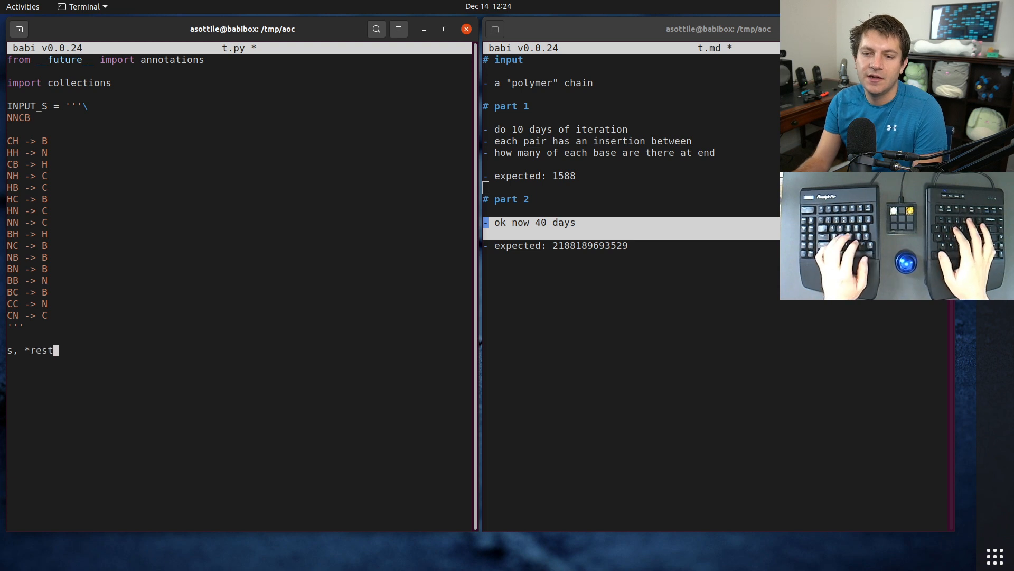
key("BackSpace")
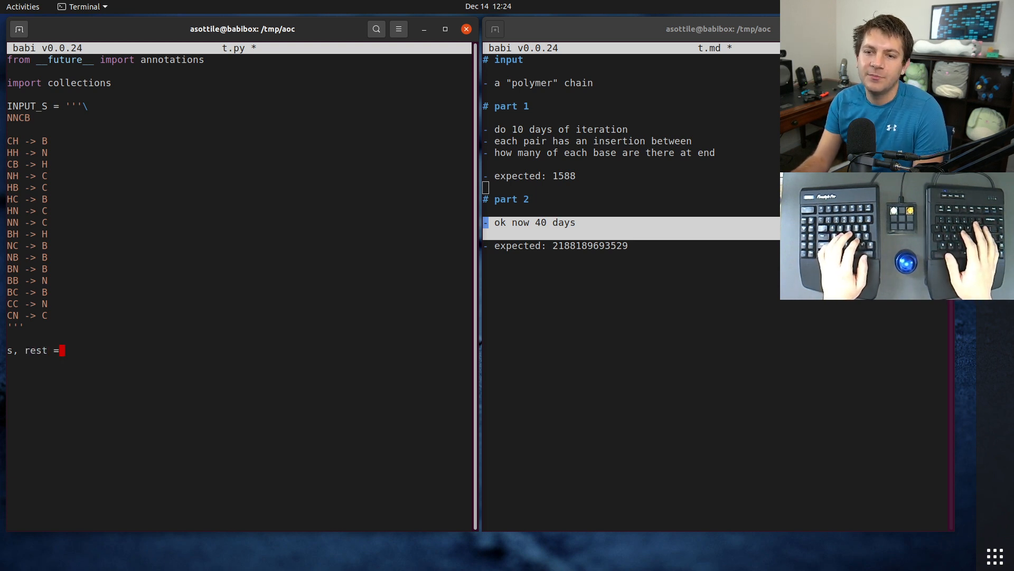
type("INPUT_S/spl")
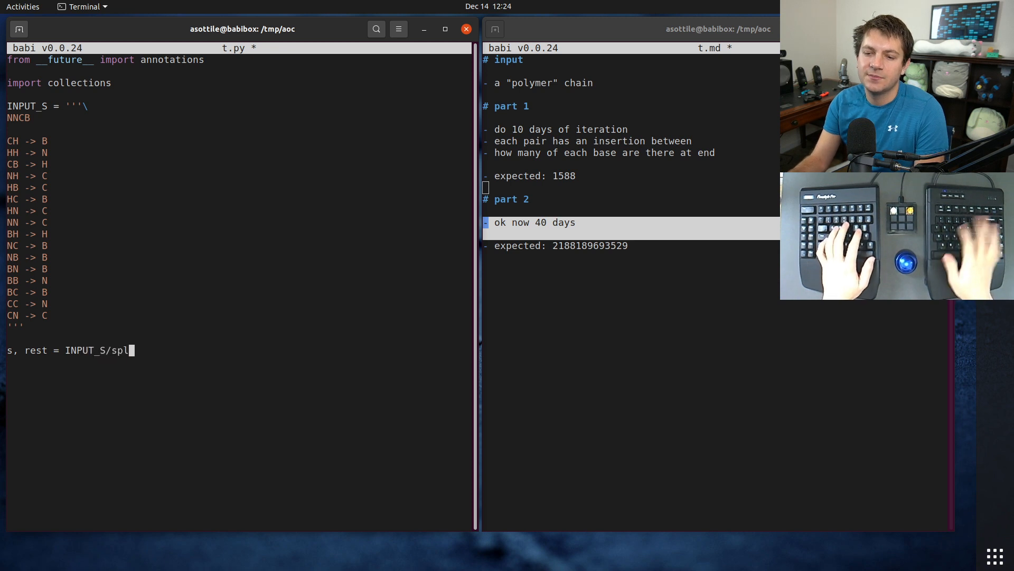
type("it('\\")
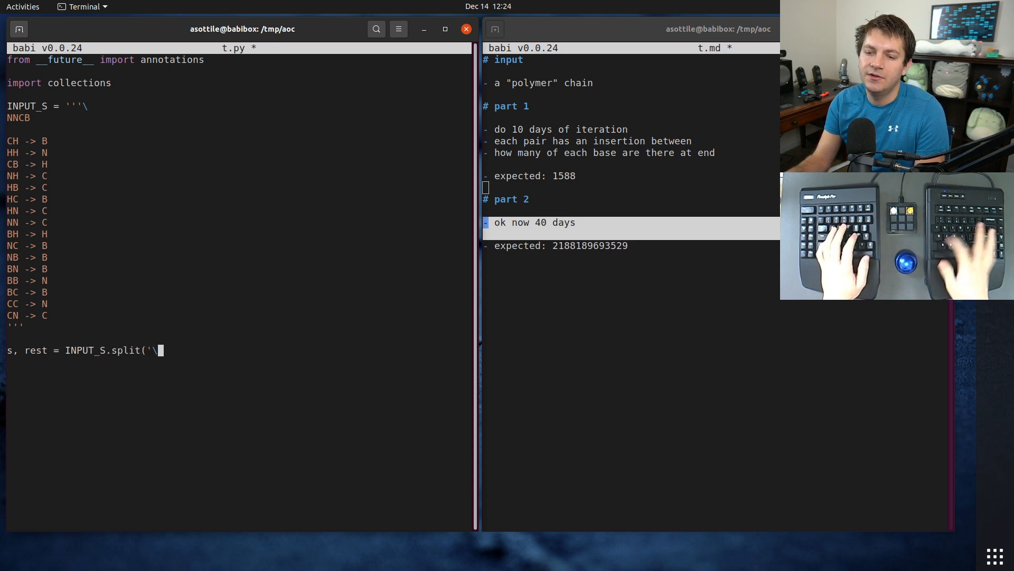
type("n\\n')")
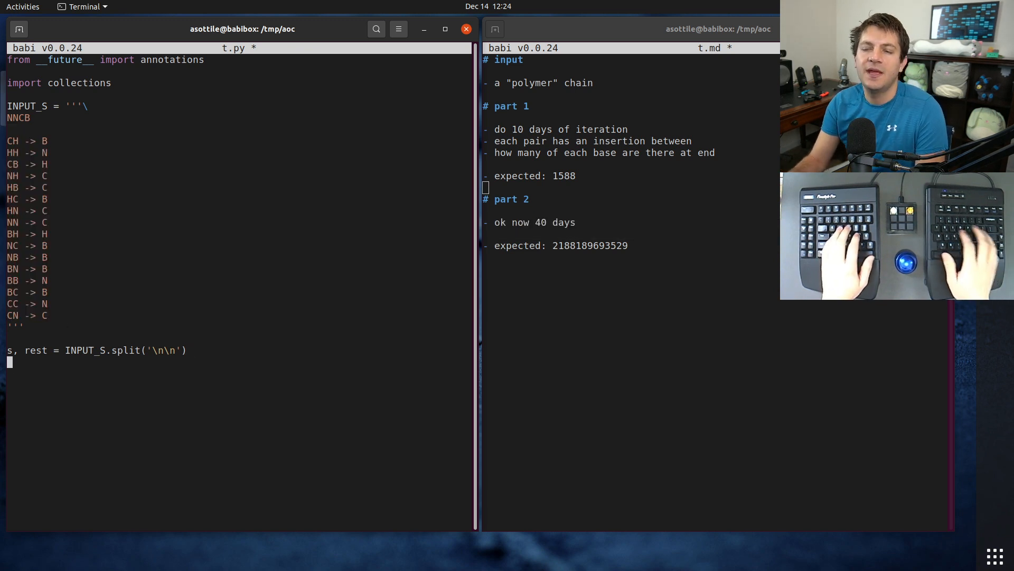
Fill patterns[src] = dst from each 'src -> dst' line, then print(f'{s=} {patterns=}')
type("patterns = {")
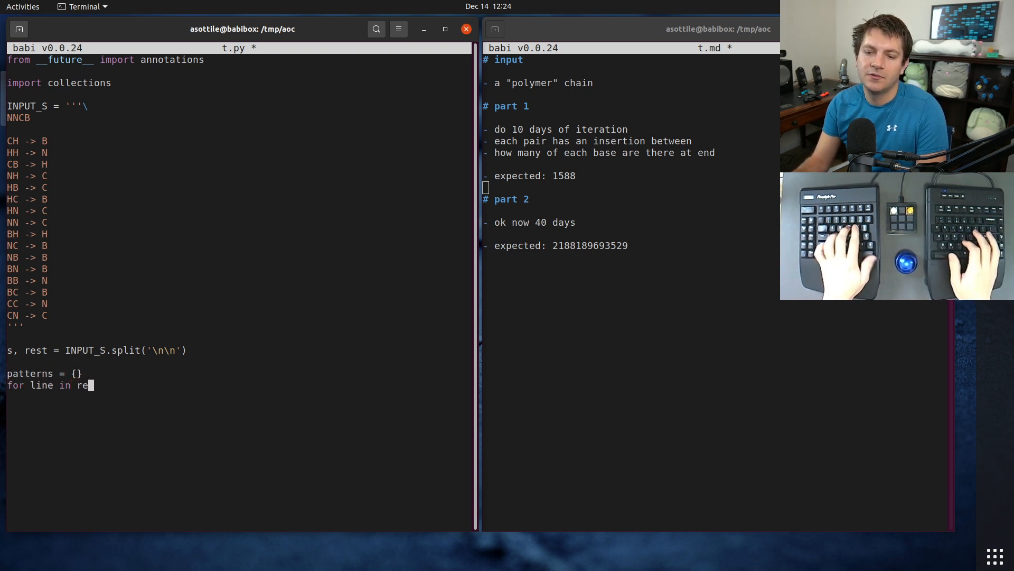
type("st.splitlines():")
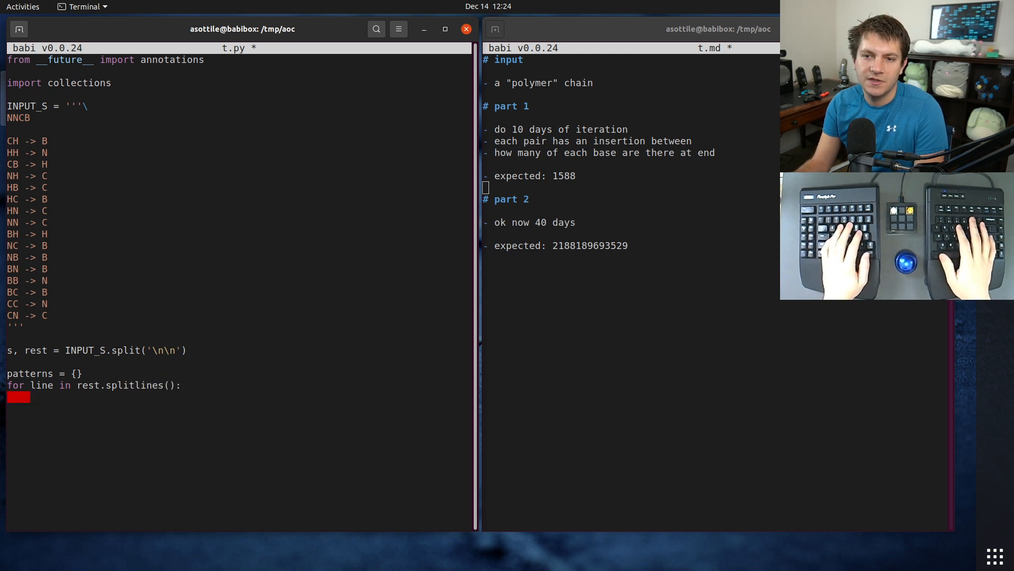
type("src, dst")
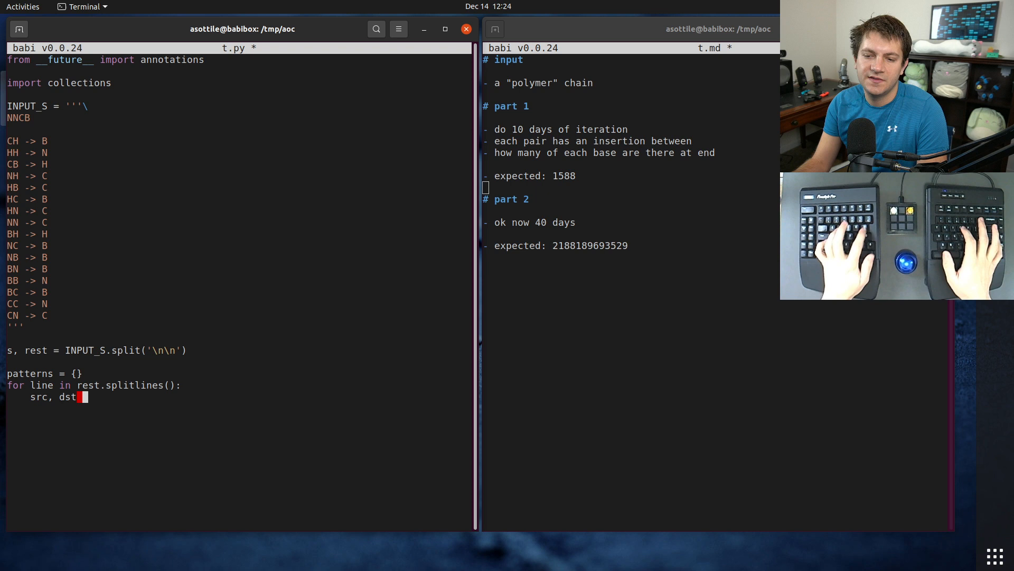
type("= line.split('")
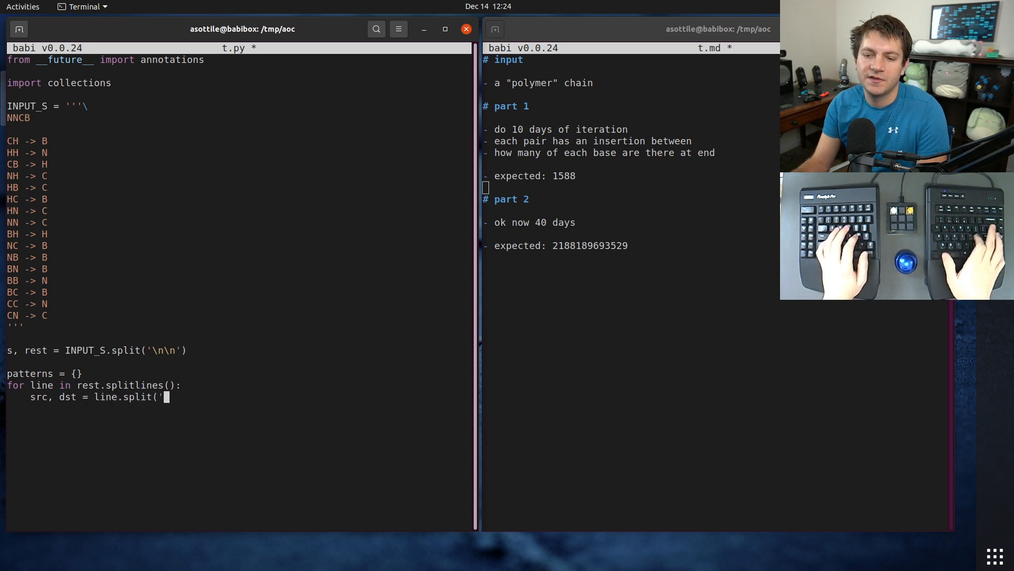
type("-> ')")
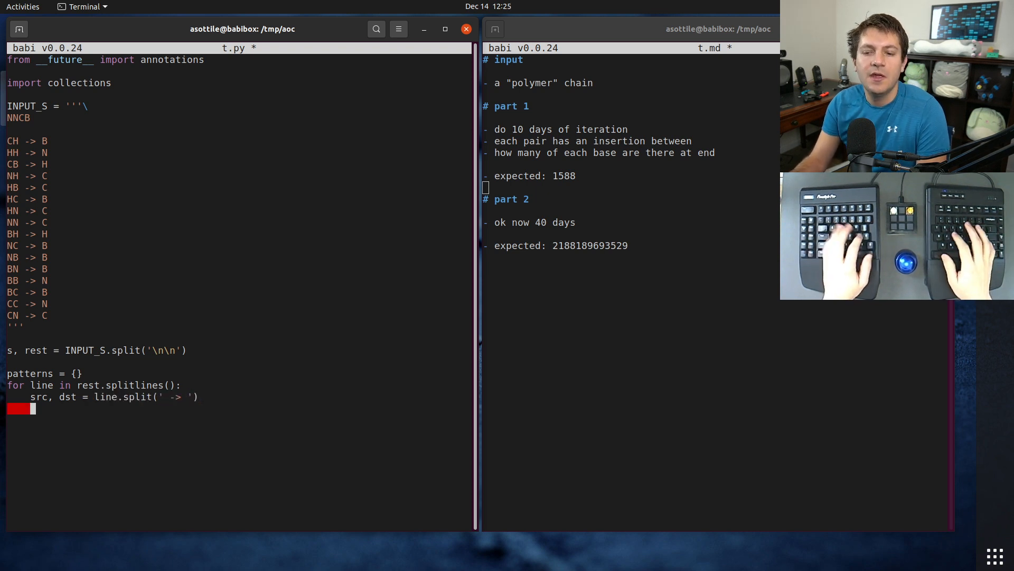
type("patterns[src] = d")
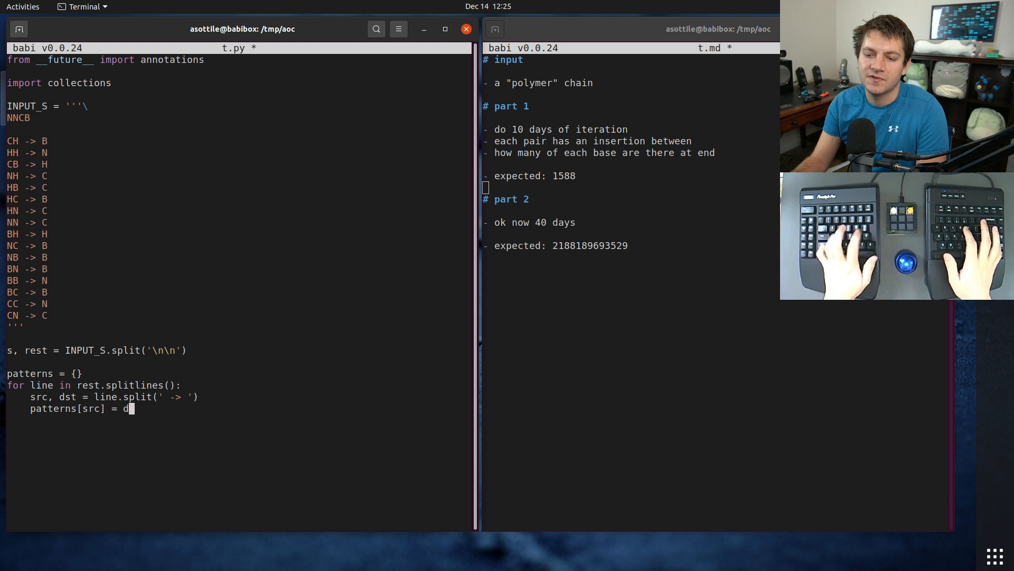
type("st")
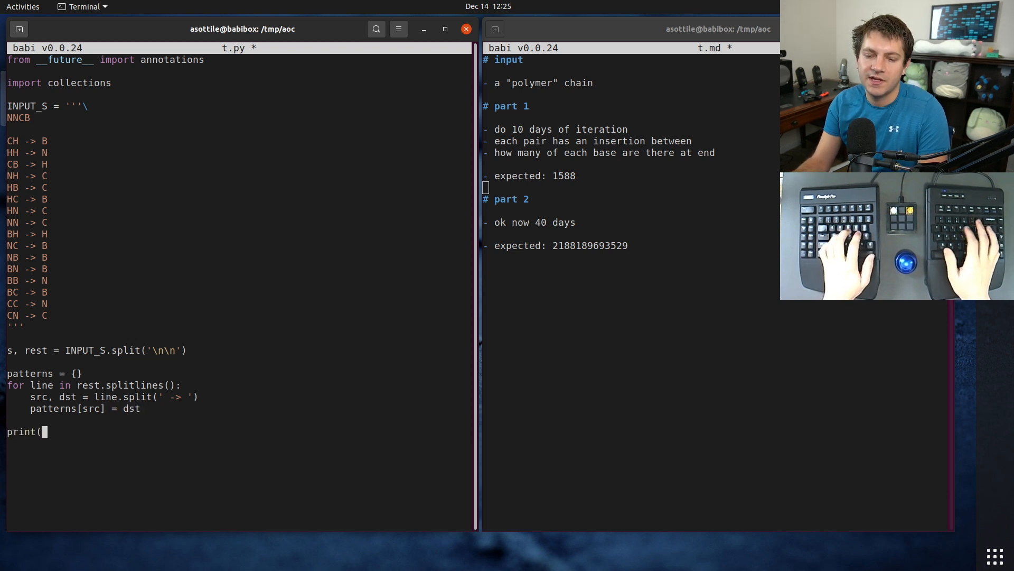
type("f'{s=}")
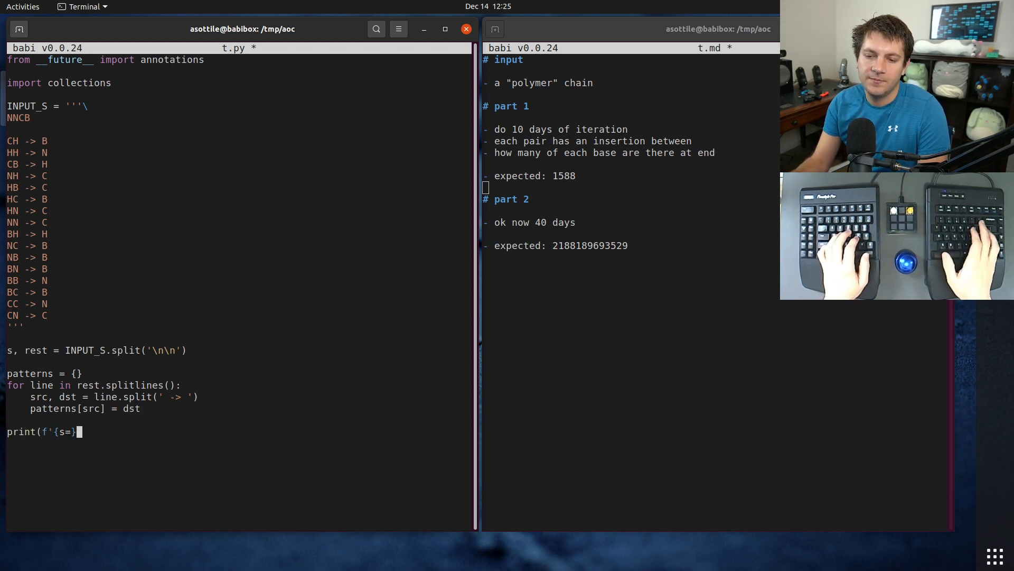
type("{patterns=}')")
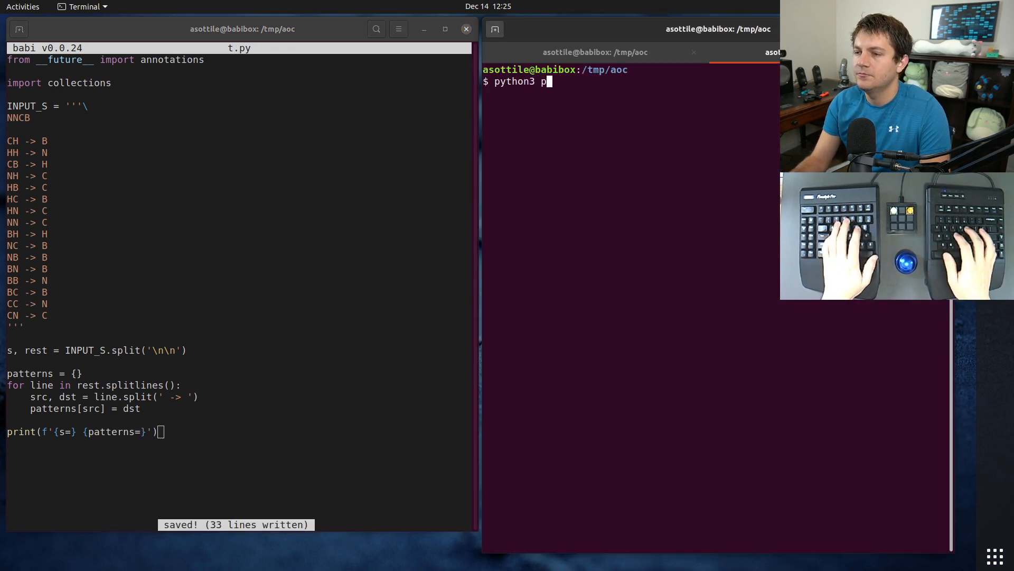
Run python3 t.py and confirm it prints template NNCB and the patterns dictionary
key("Return")
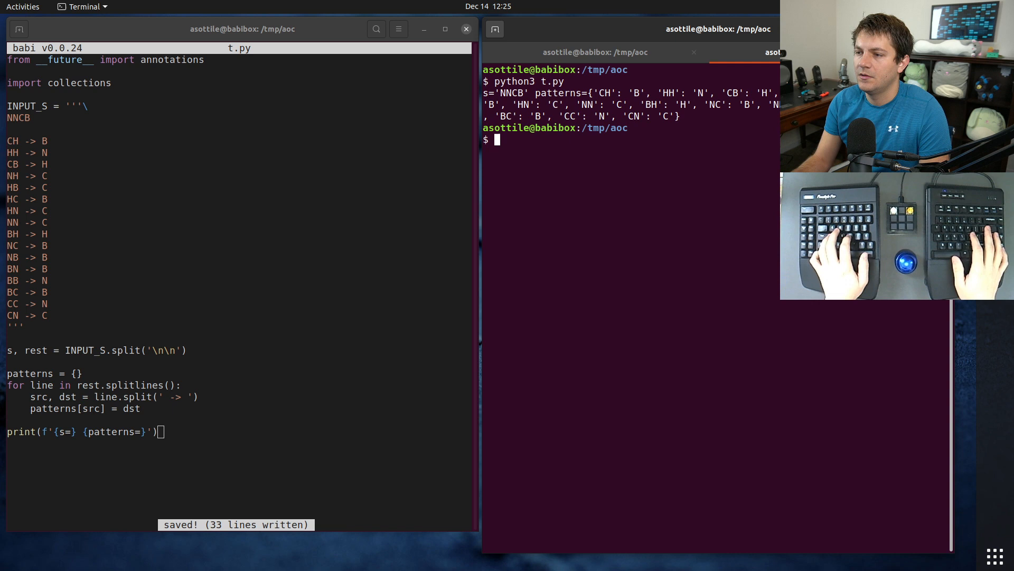
mouse_move(741, 273)
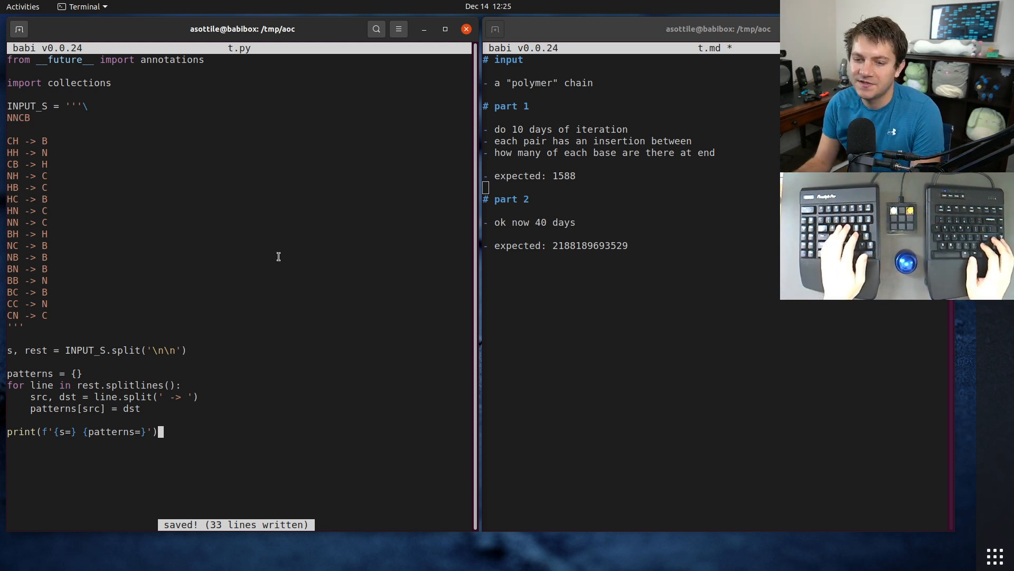
Create pair_counts = collections.Counter() above the print line
key("Return")
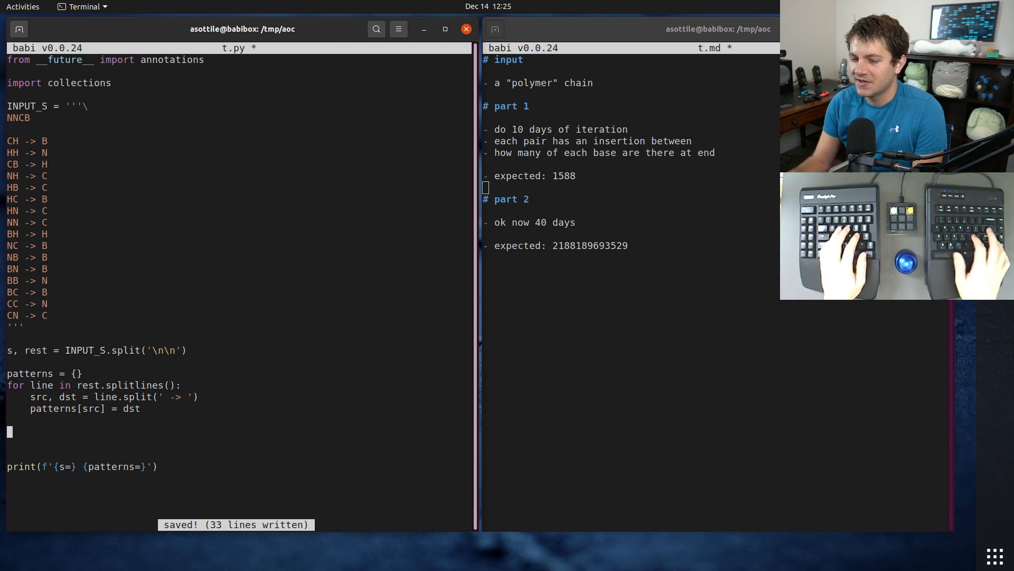
type("count")
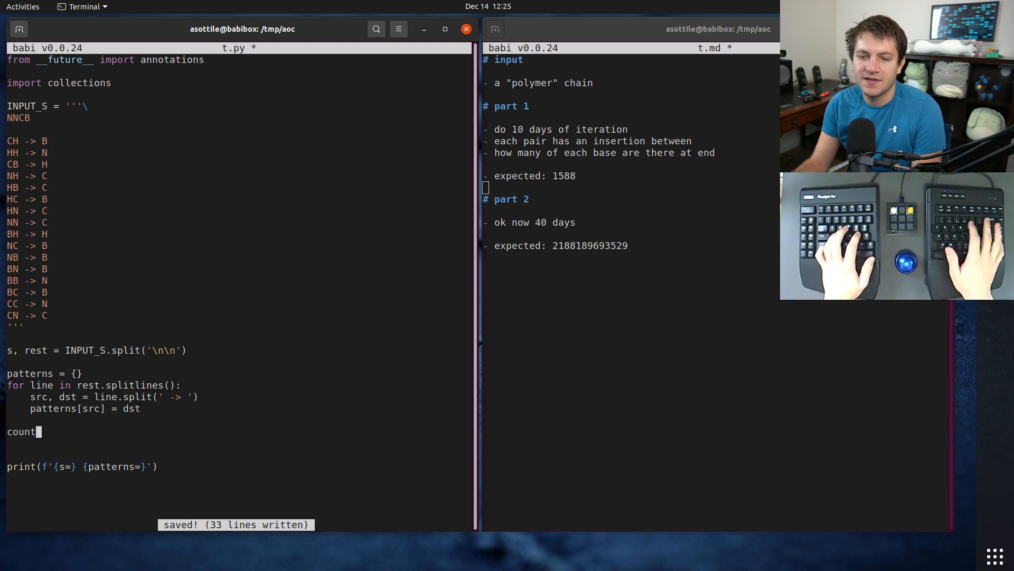
type("pair_counts")
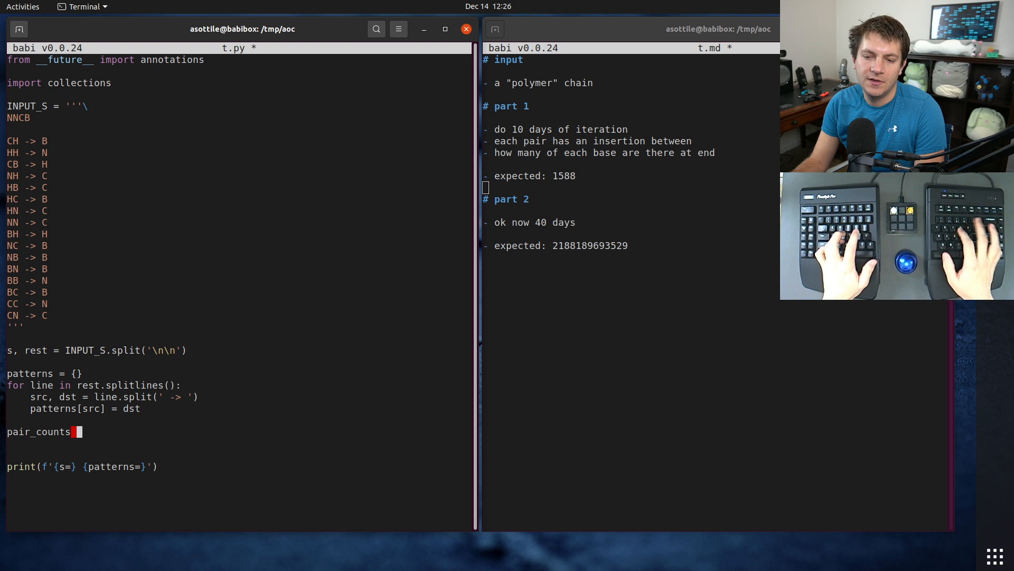
type("= collections.")
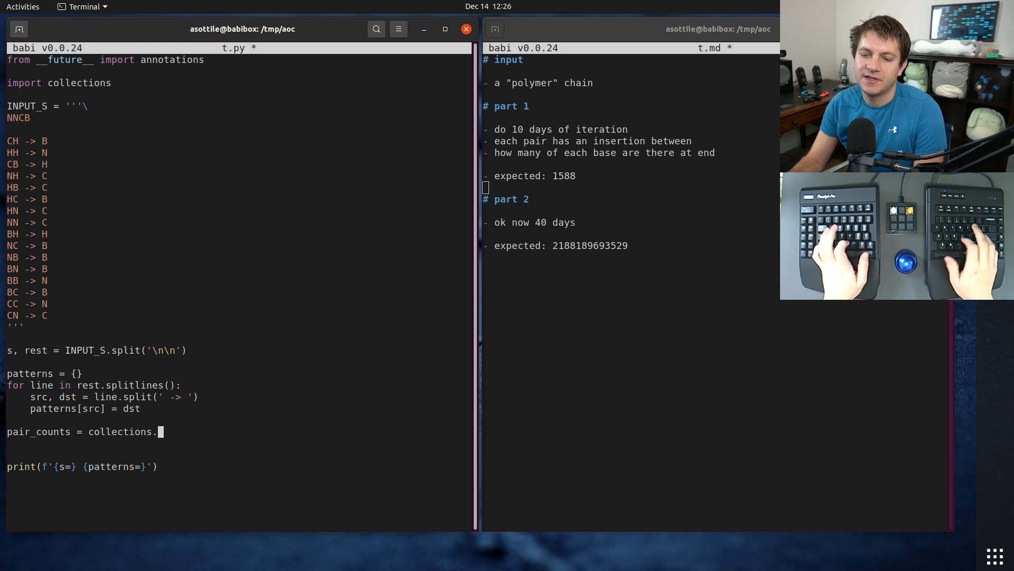
type("Counter()")
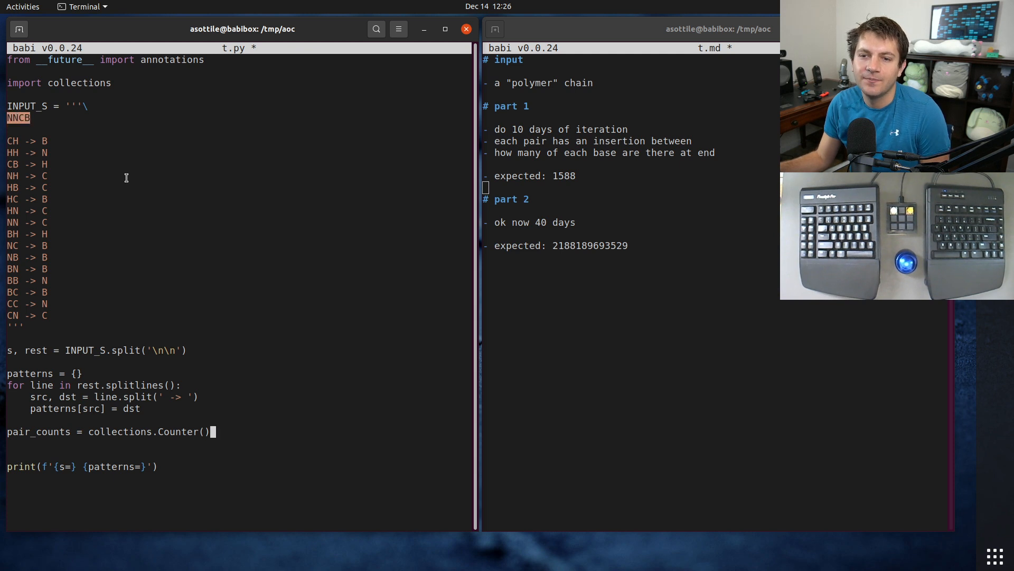
Loop over range(0, len(s) - 1) adding 1 to pair_counts[s[i:i + 2]], then print pair_counts
type("for")
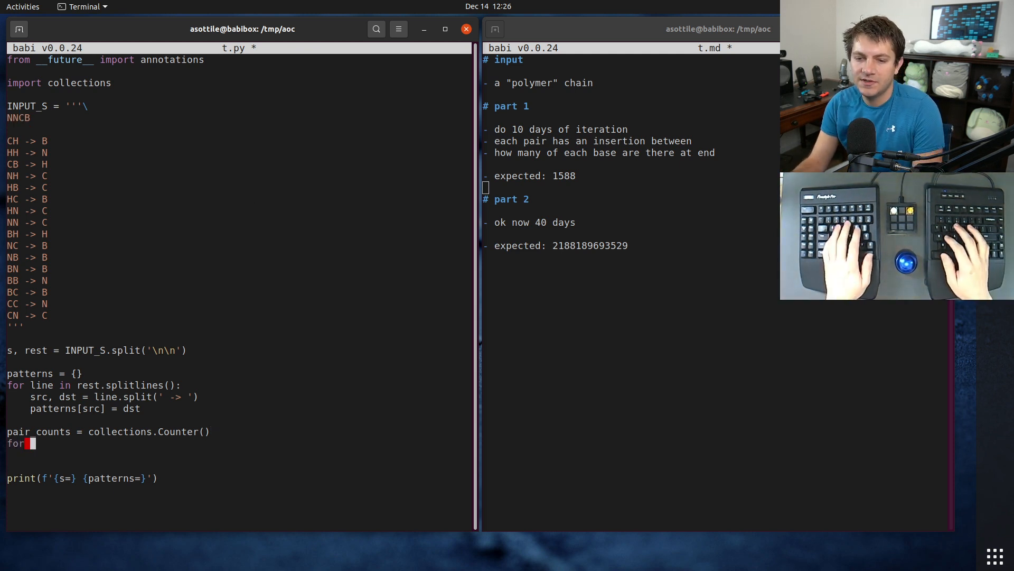
type("i in range(")
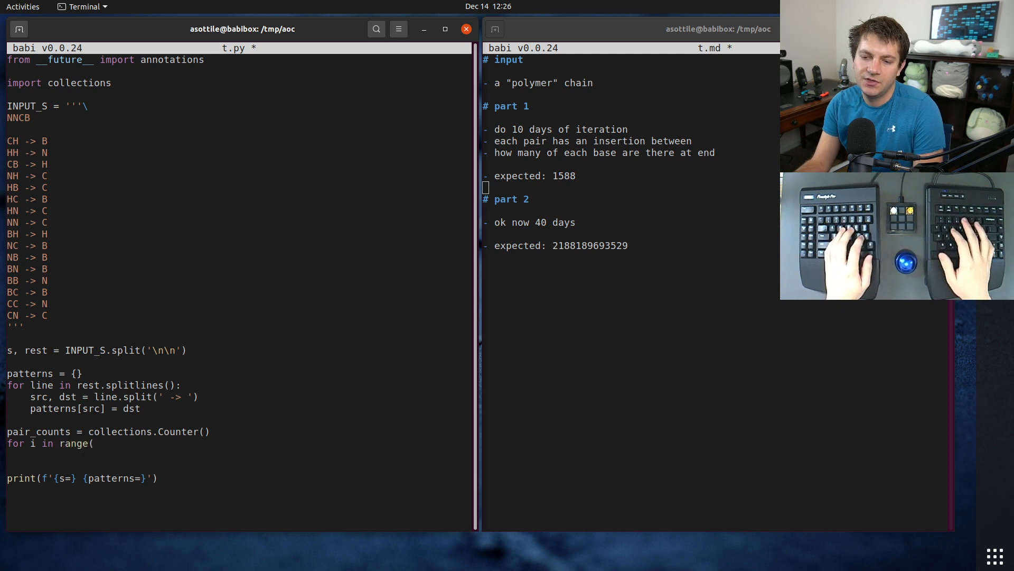
type("0, len(s) - 1):")
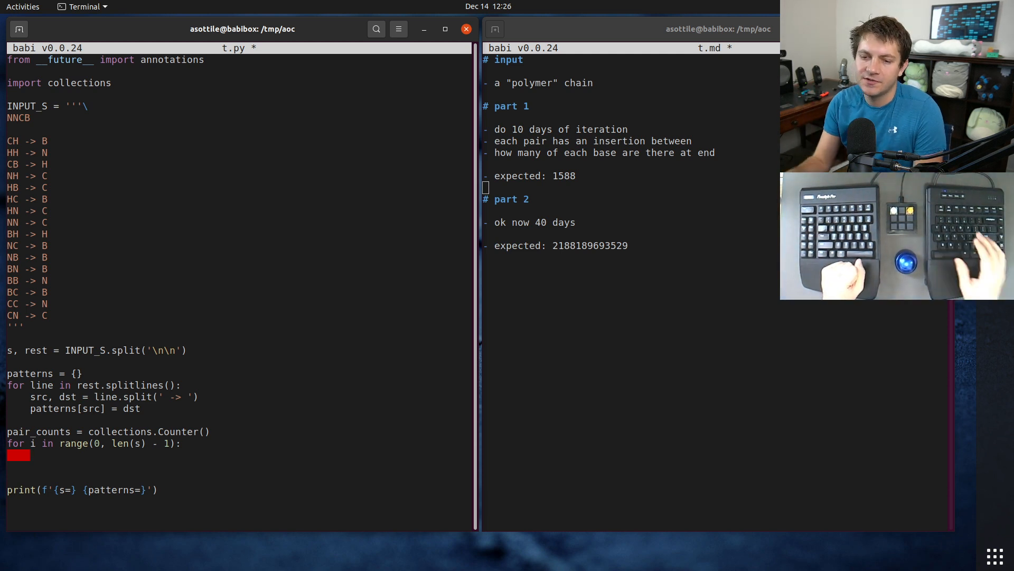
type("pair_count")
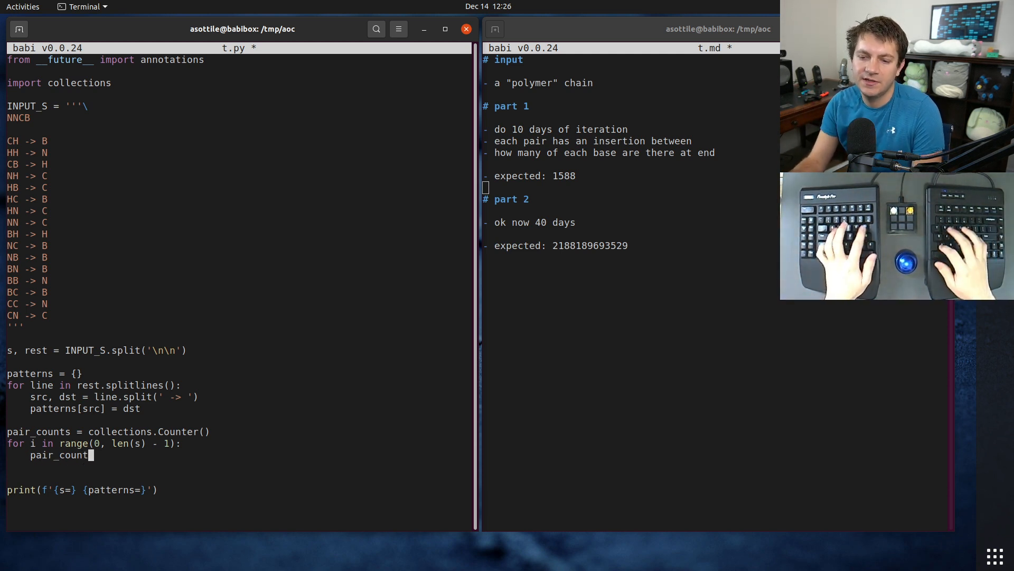
type("[s[i")
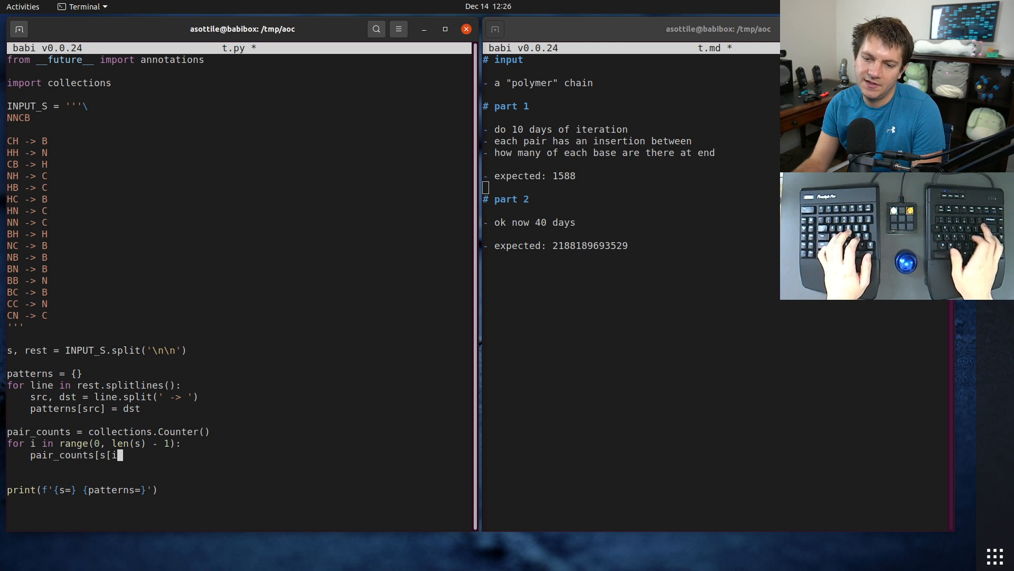
type(":i + 2]")
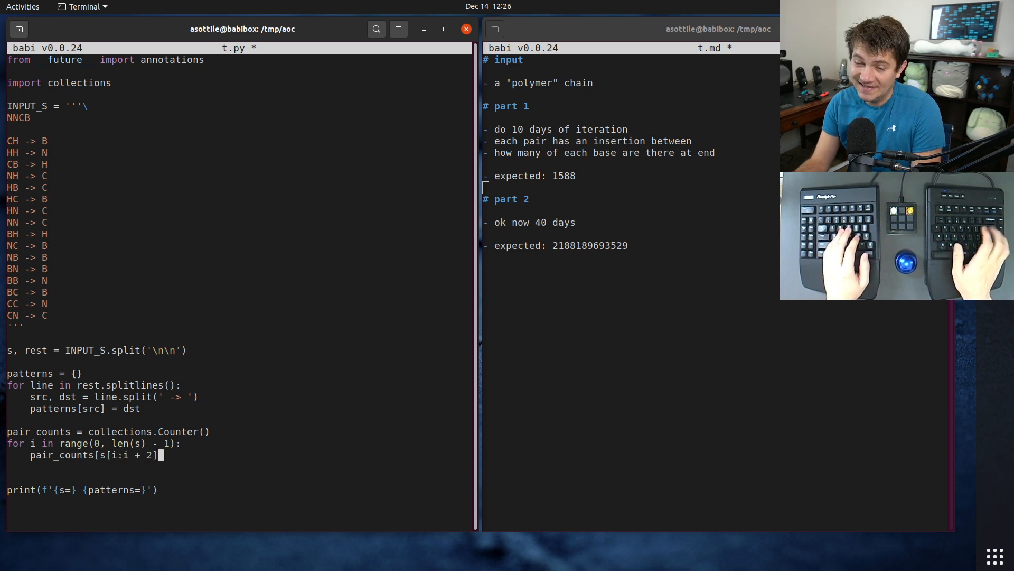
type("+= 1")
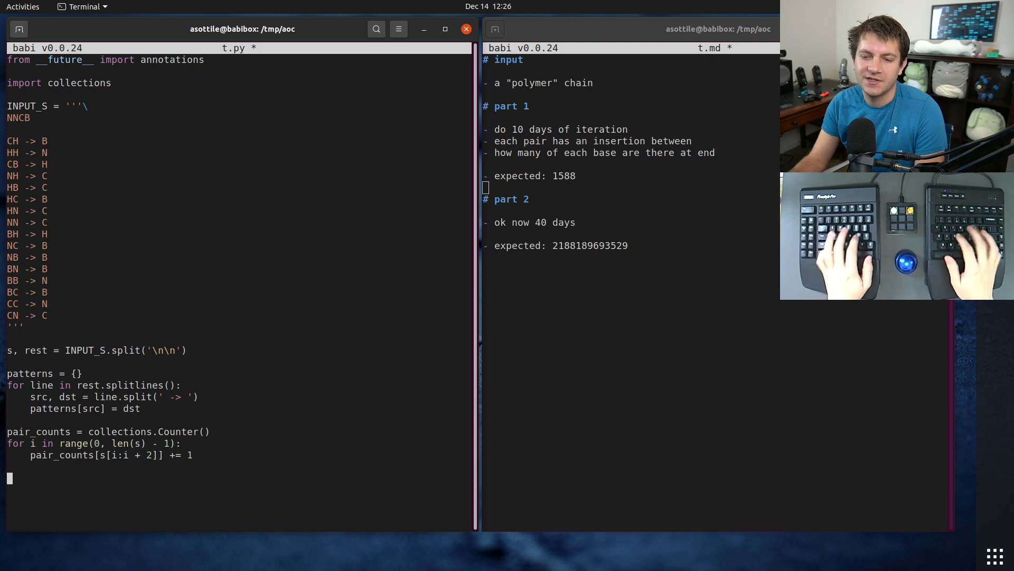
type("print(pair_counts")
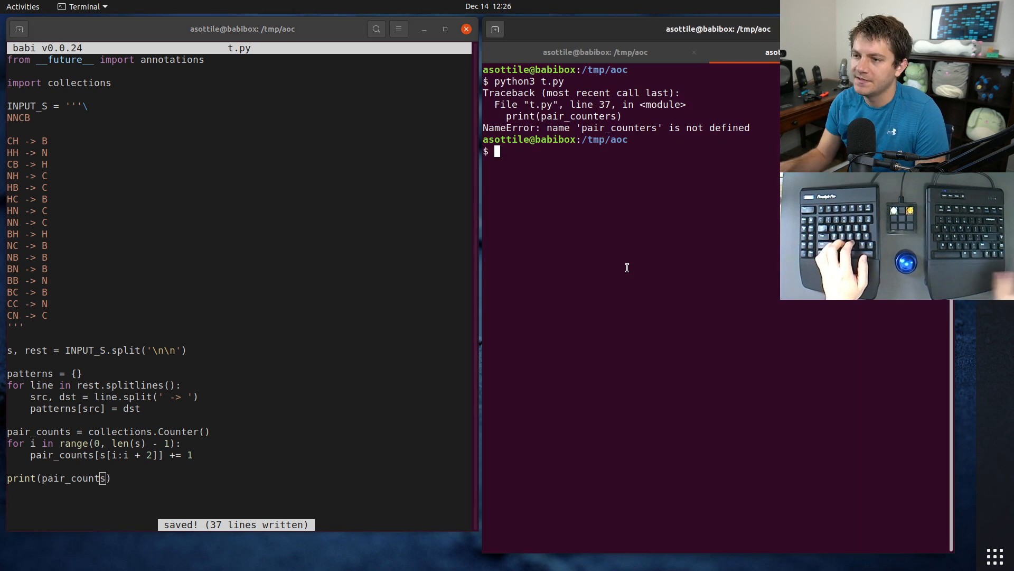
Run t.py, read the pair_counters NameError, and return to the t.md notes
key("Return")
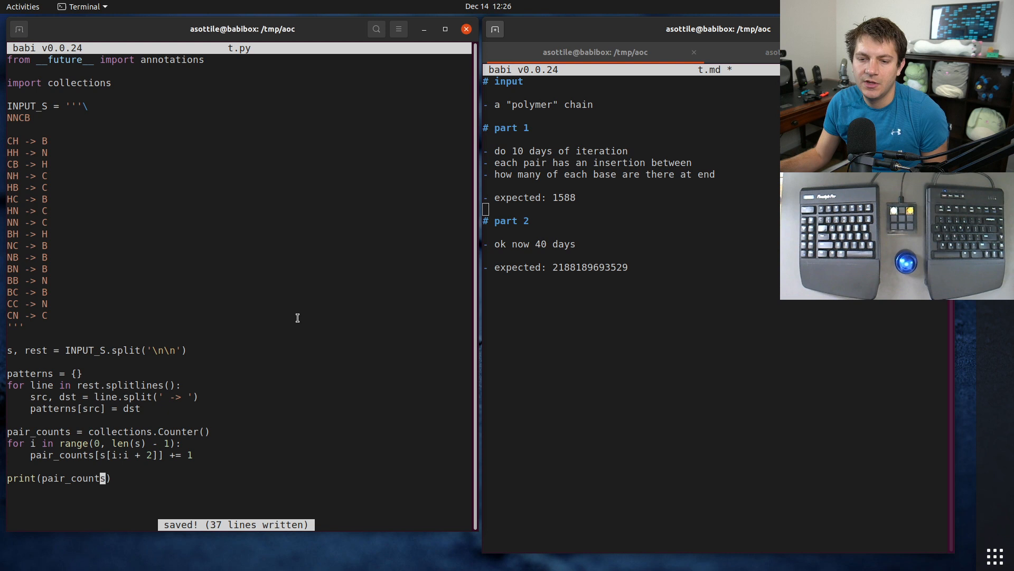
Start a range(10) loop creating new_counts Counter and iterating over counts.items()
type("for _ in ran")
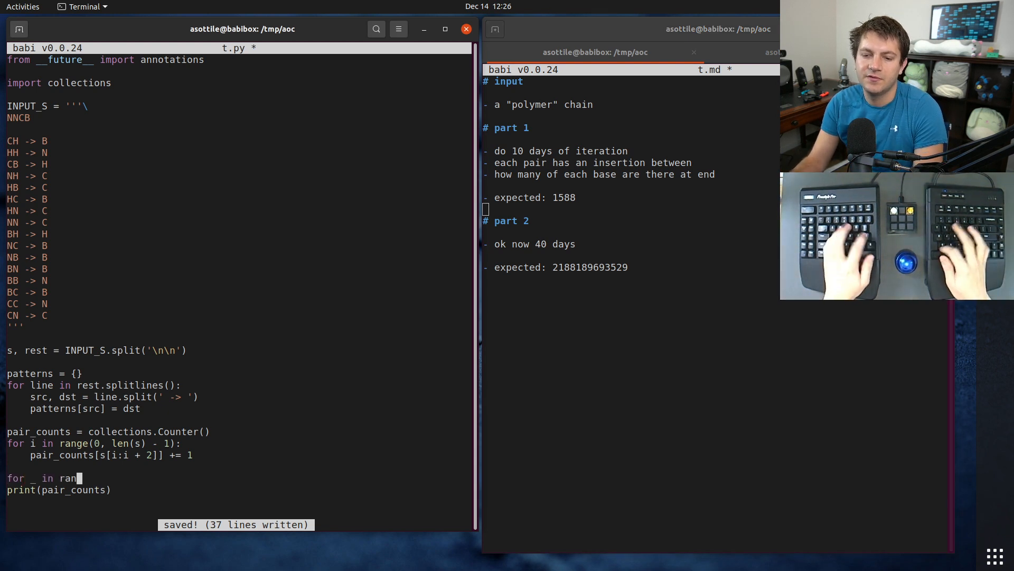
type("ge(10):")
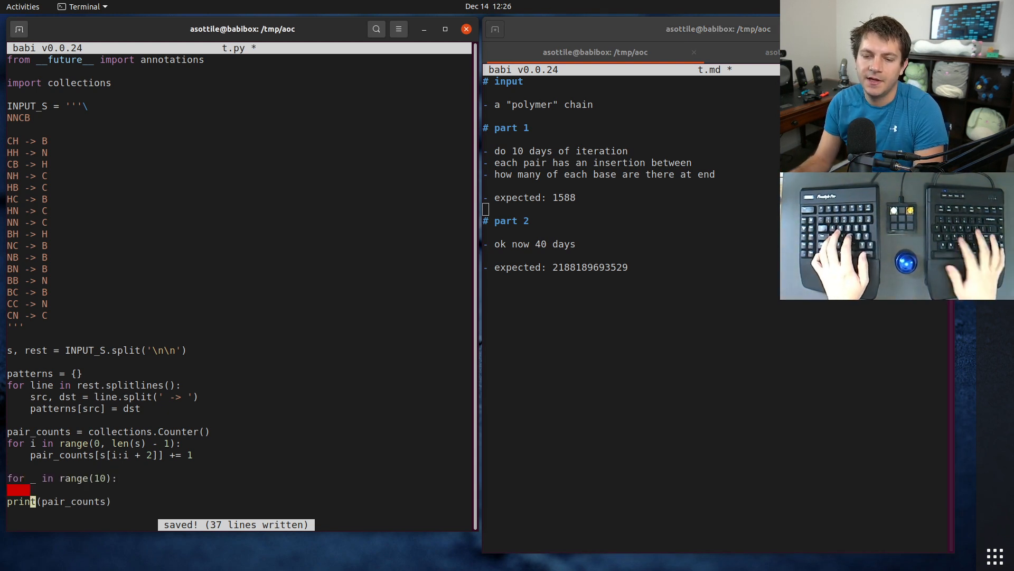
key("ctrl+l")
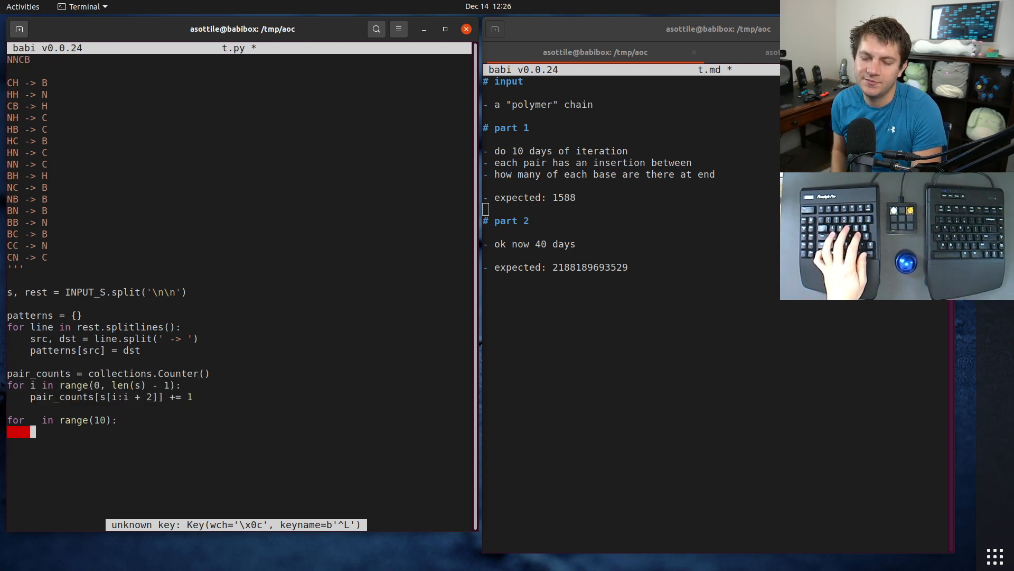
type("new_")
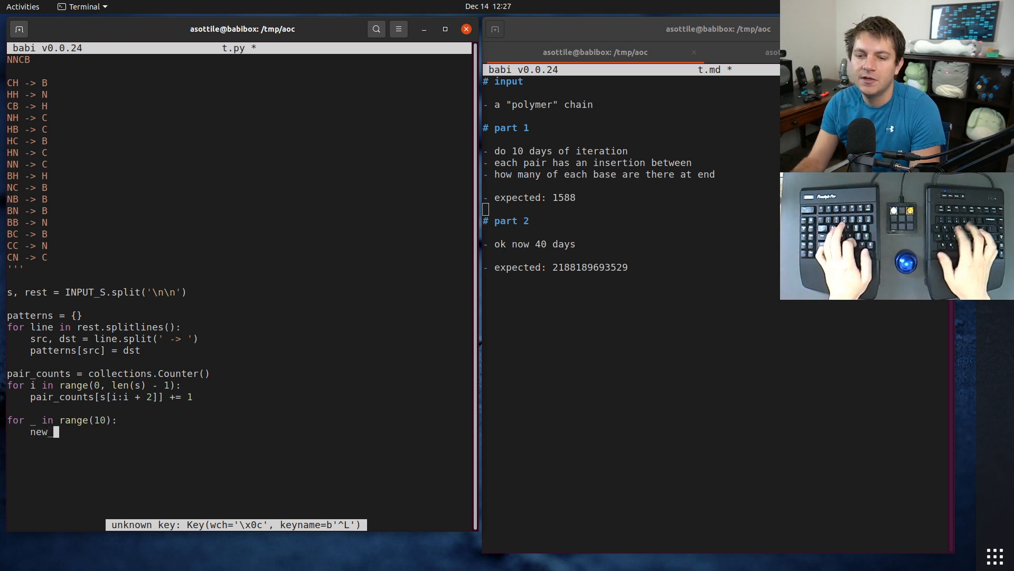
type("_counts = collections")
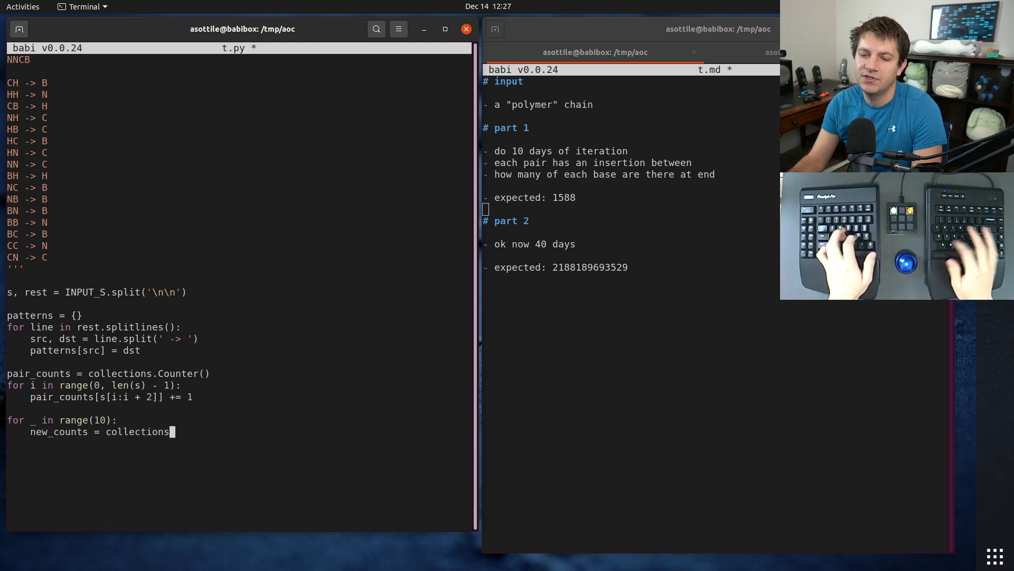
type(".Counter()")
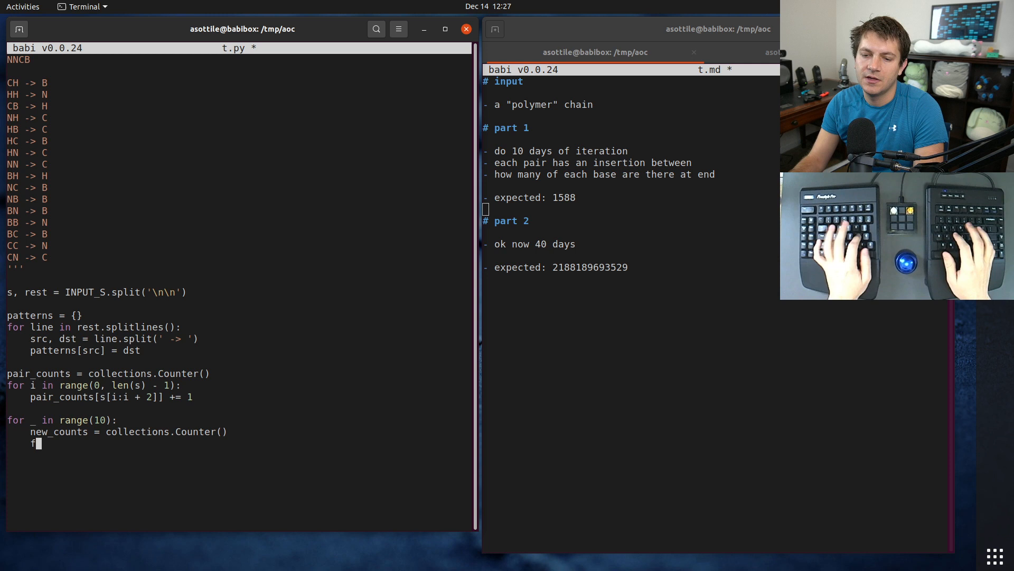
type("or k, v in")
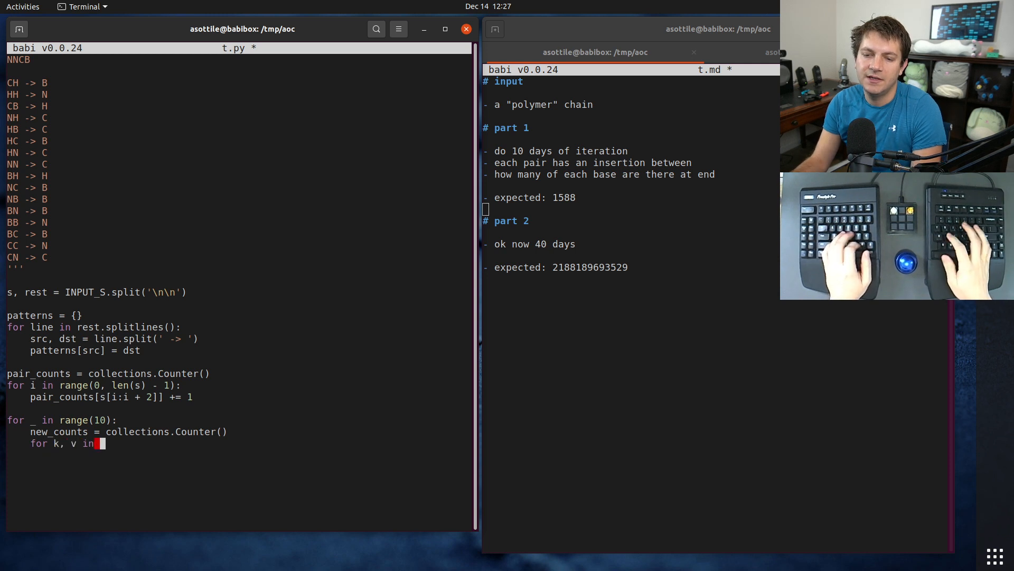
type("counts.items():")
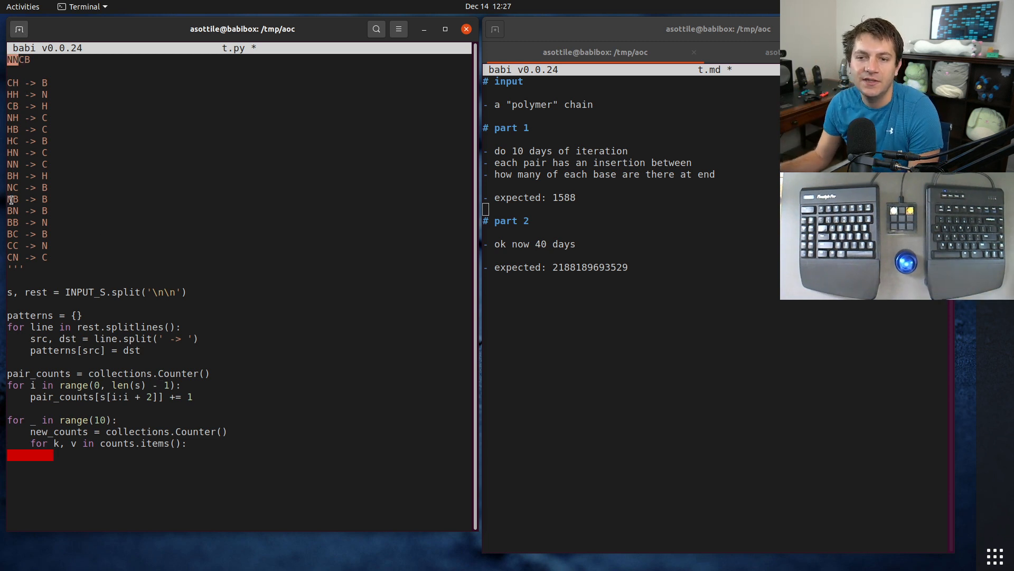
mouse_move(43, 163)
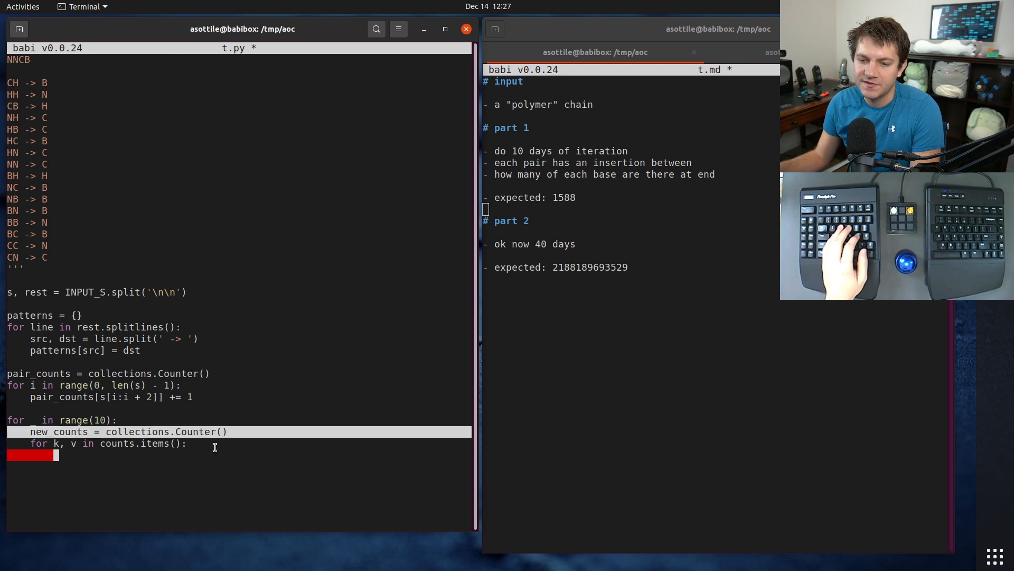
Add v to each inserted pair key, set counts = new_counts, and print new_counts
type("new_count")
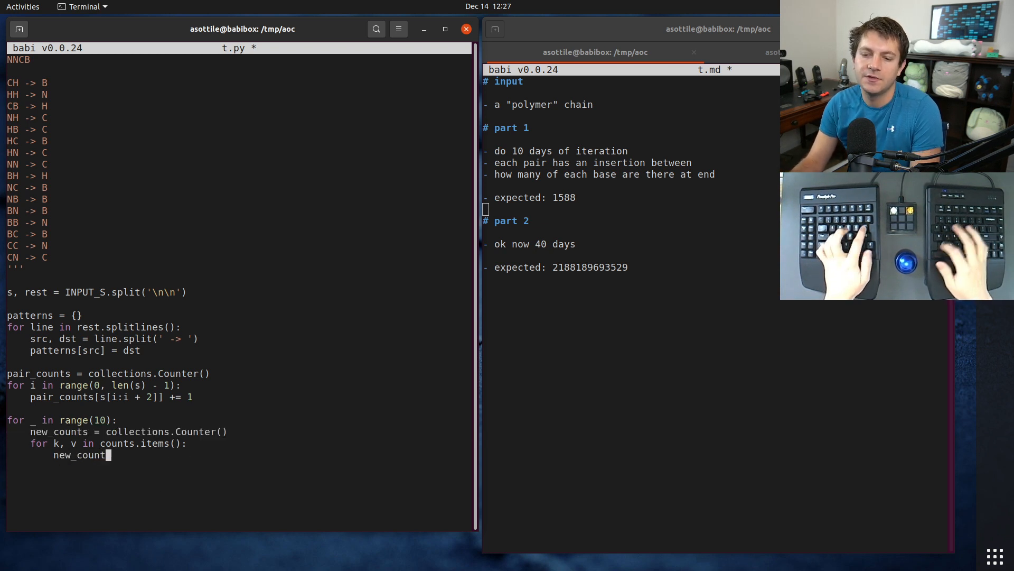
type("[f'{")
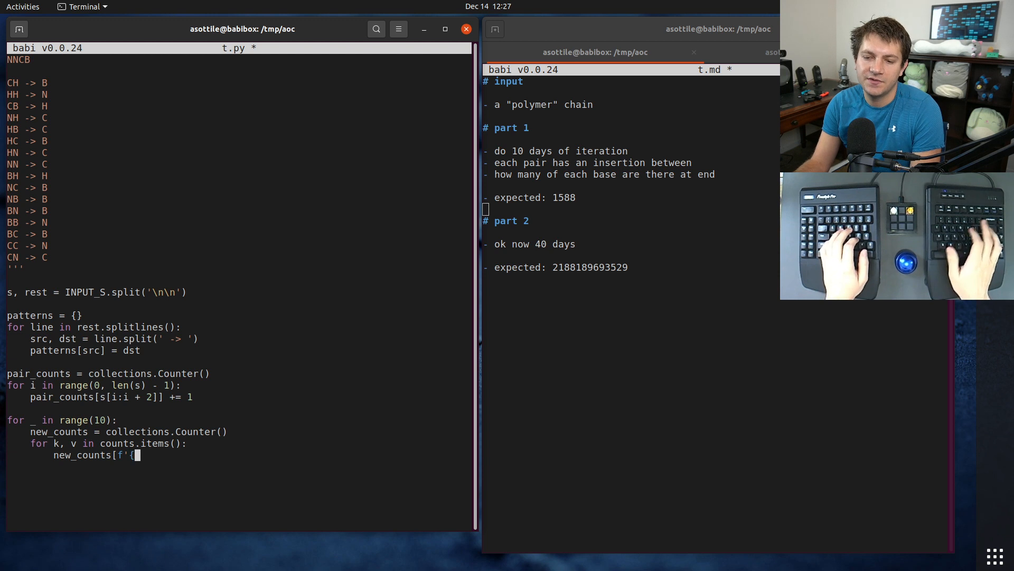
type("k[0]}{pa")
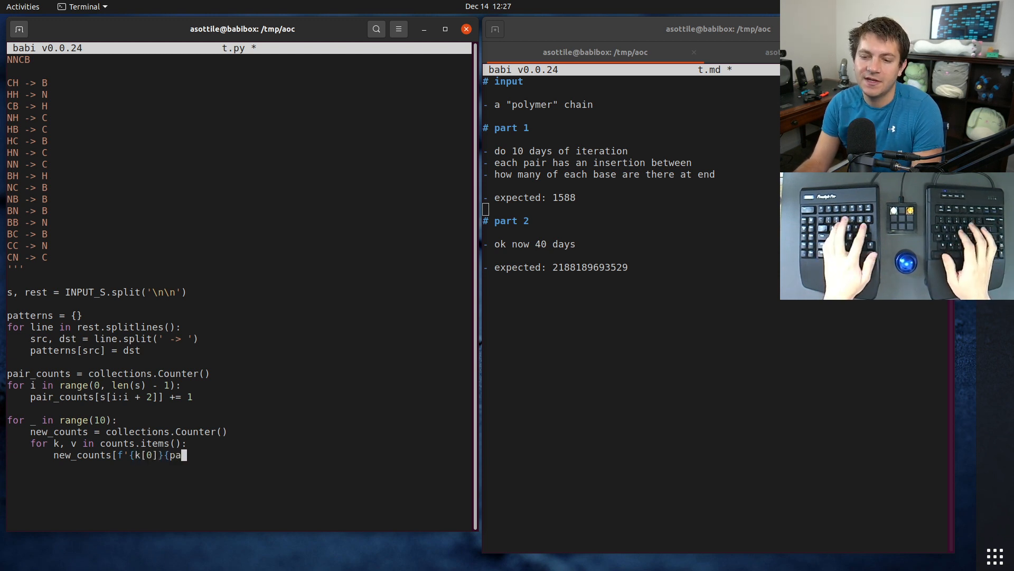
type("tterns[k")
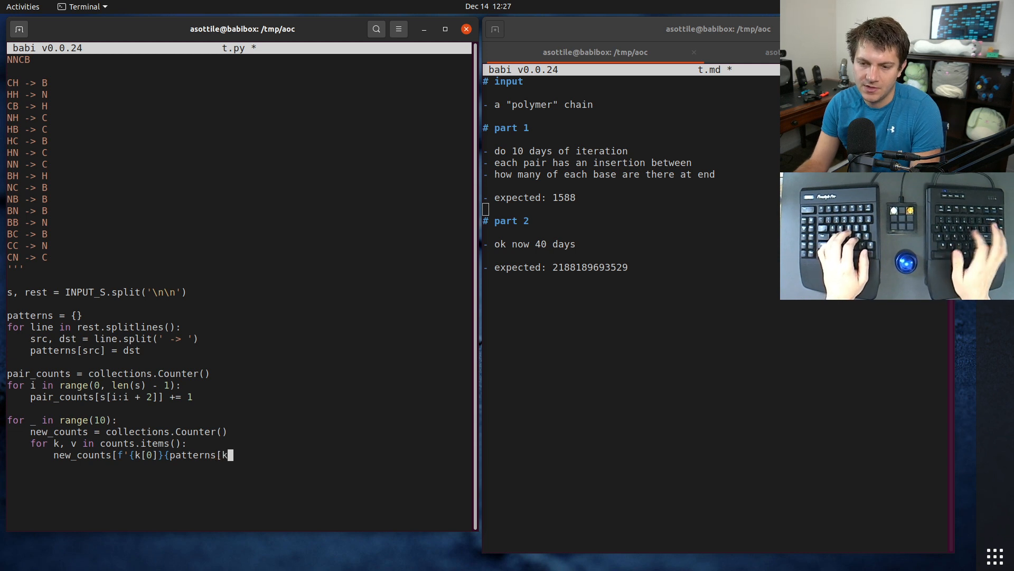
type("]}'")
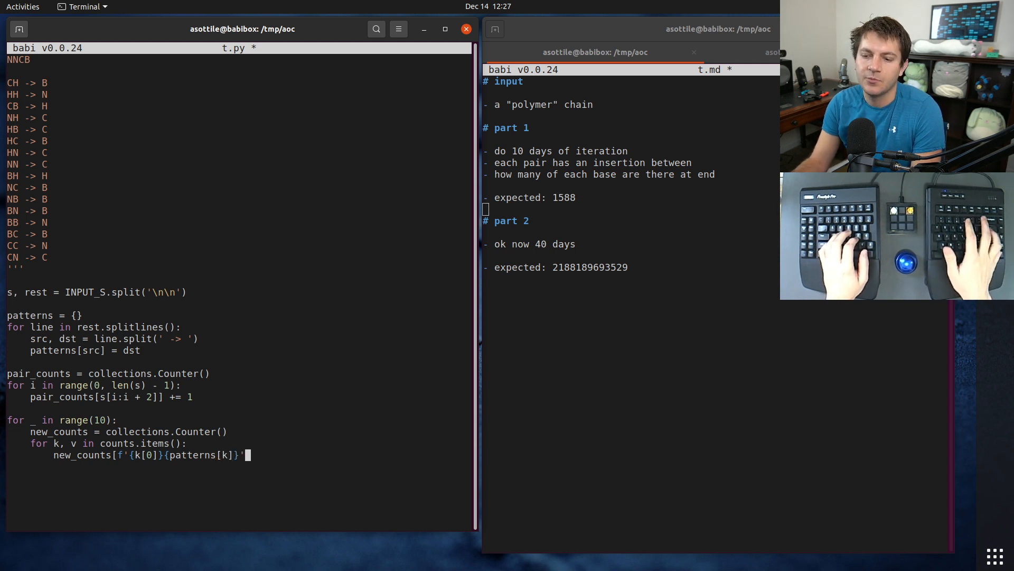
type("+= v")
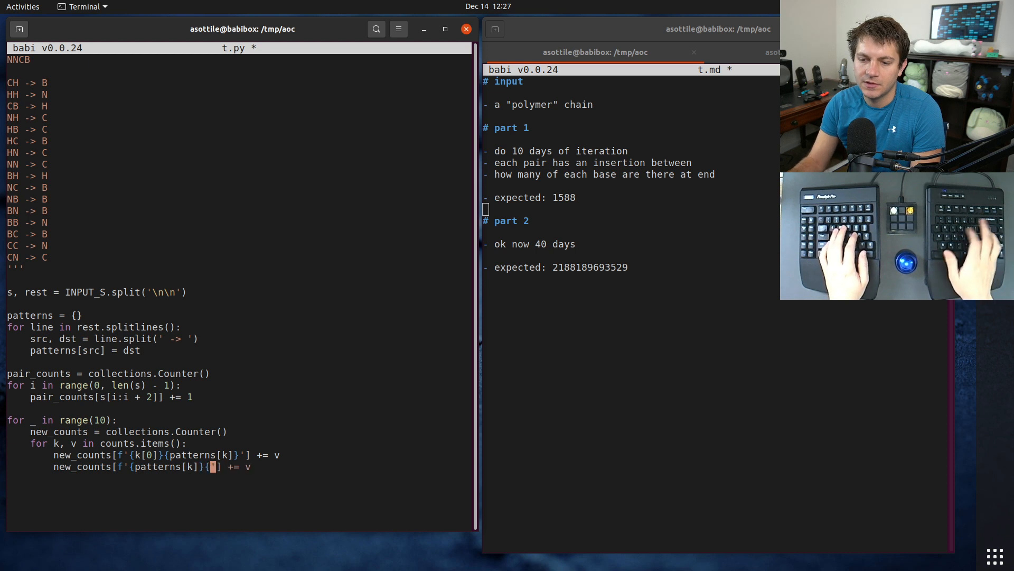
key("ctrl+s")
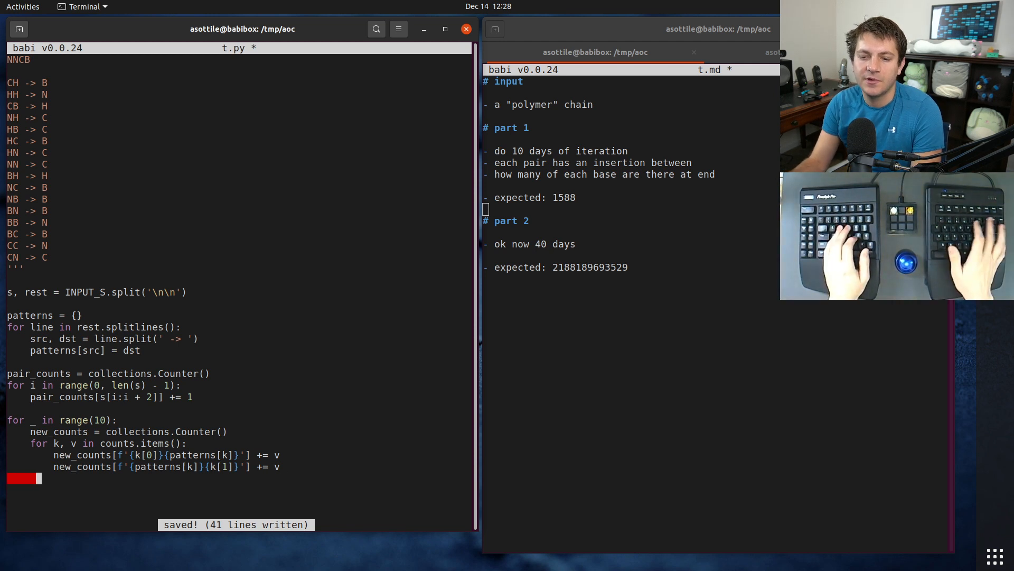
type("counts = new_counts")
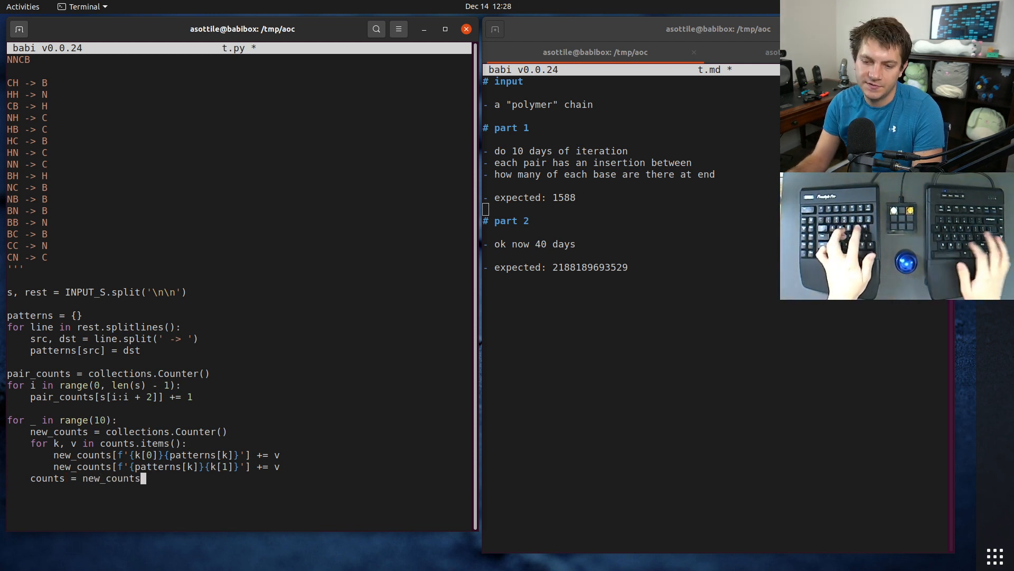
type("print(")
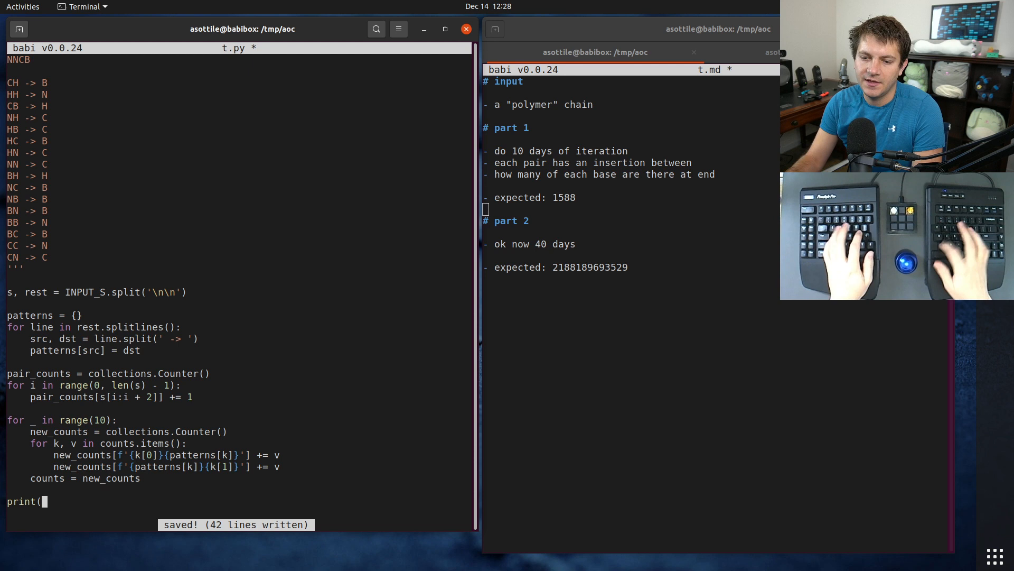
type("new_counts)")
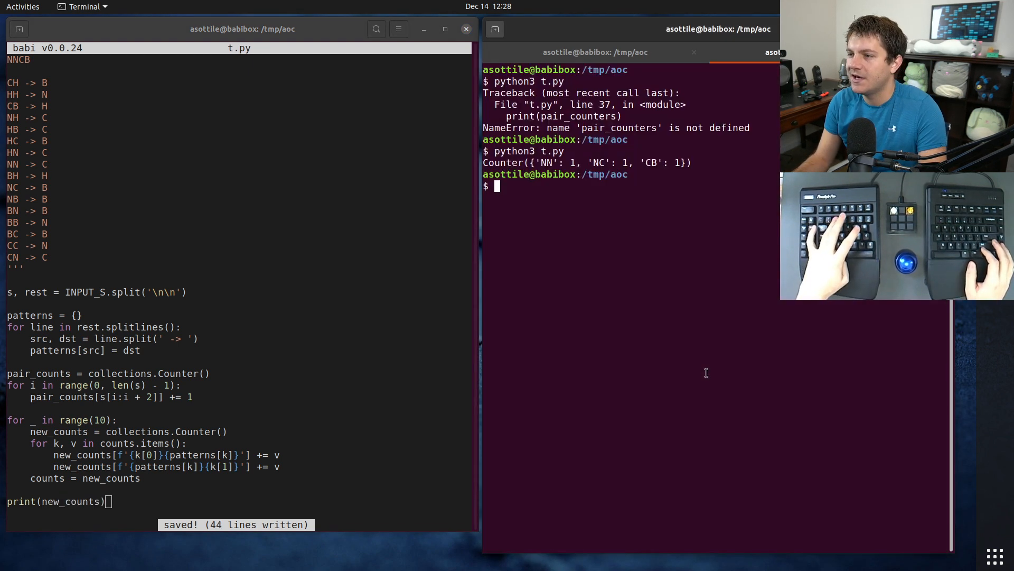
Rerun the script while renaming counts to pair_counts until the ten-step loop runs
key("Return")
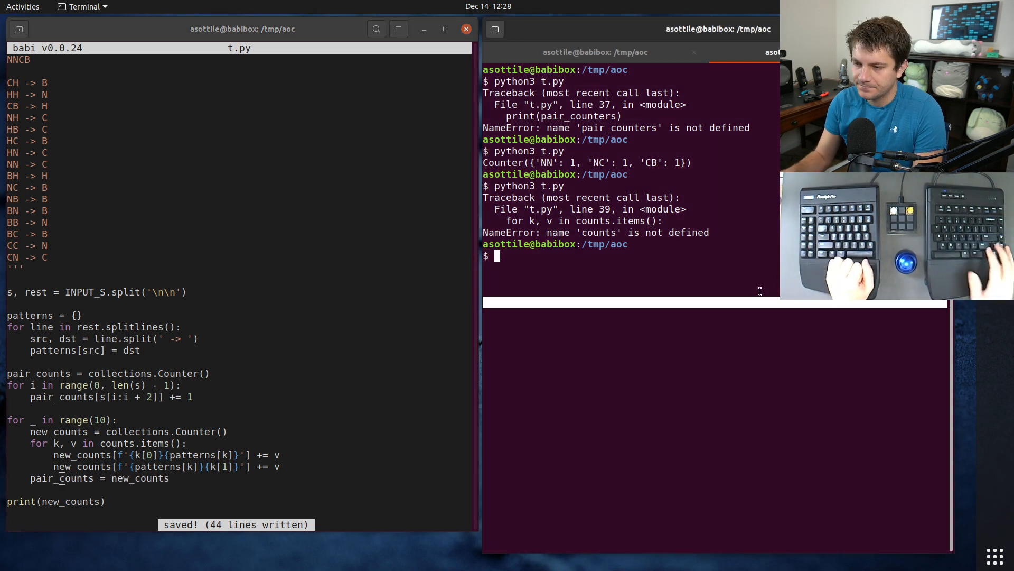
key("Return")
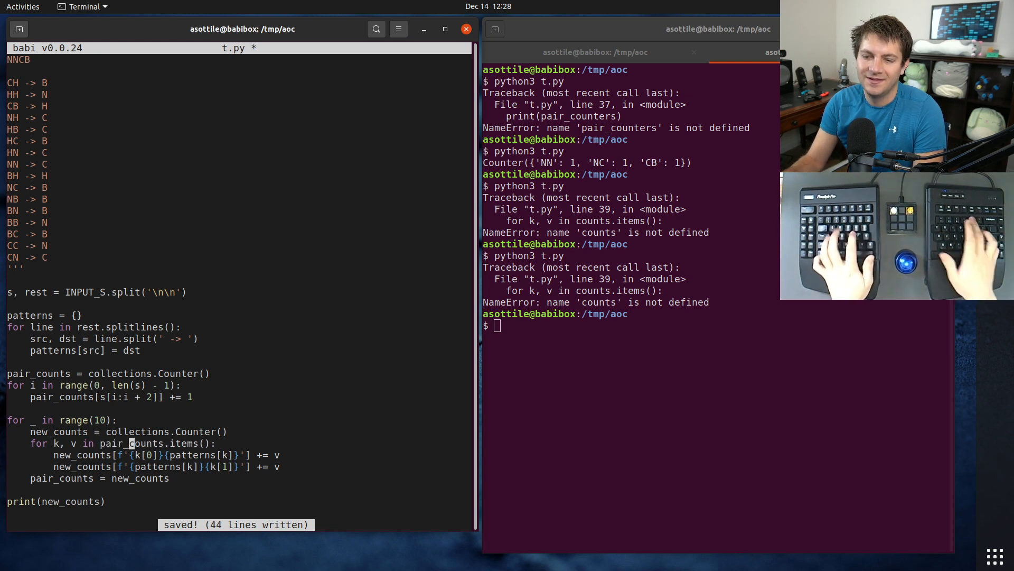
key("Return")
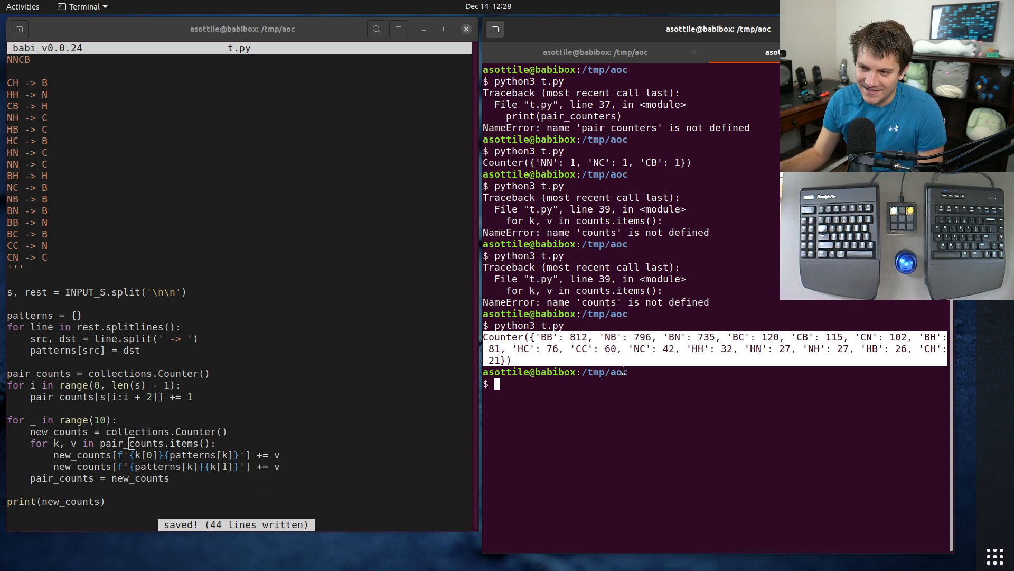
mouse_move(542, 387)
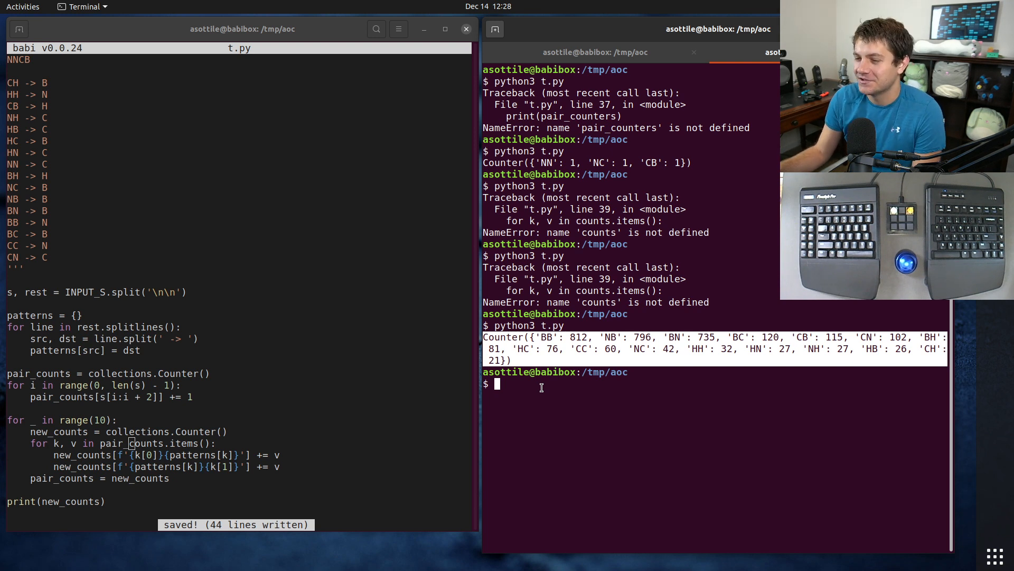
double_click(580, 337)
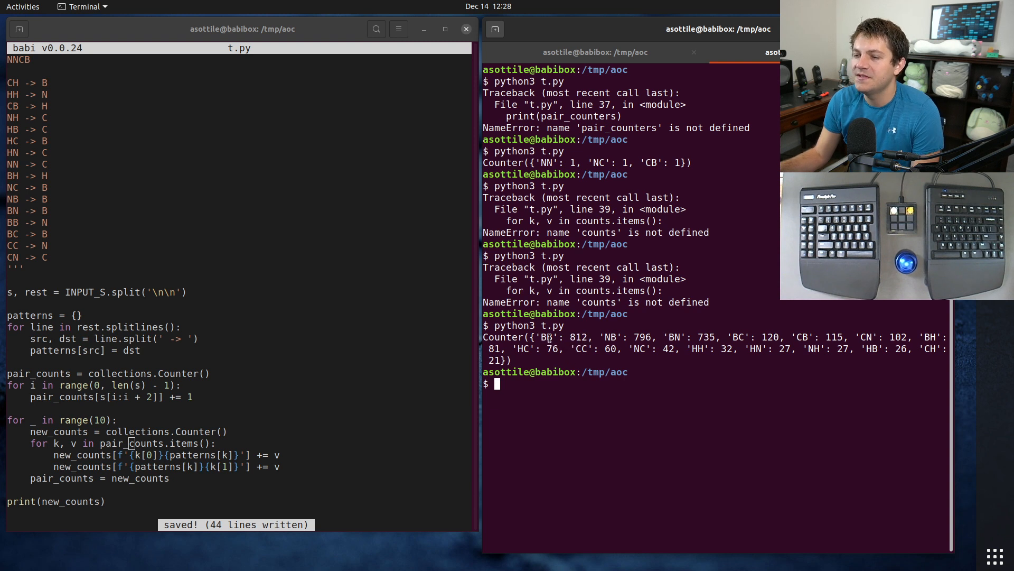
mouse_move(867, 363)
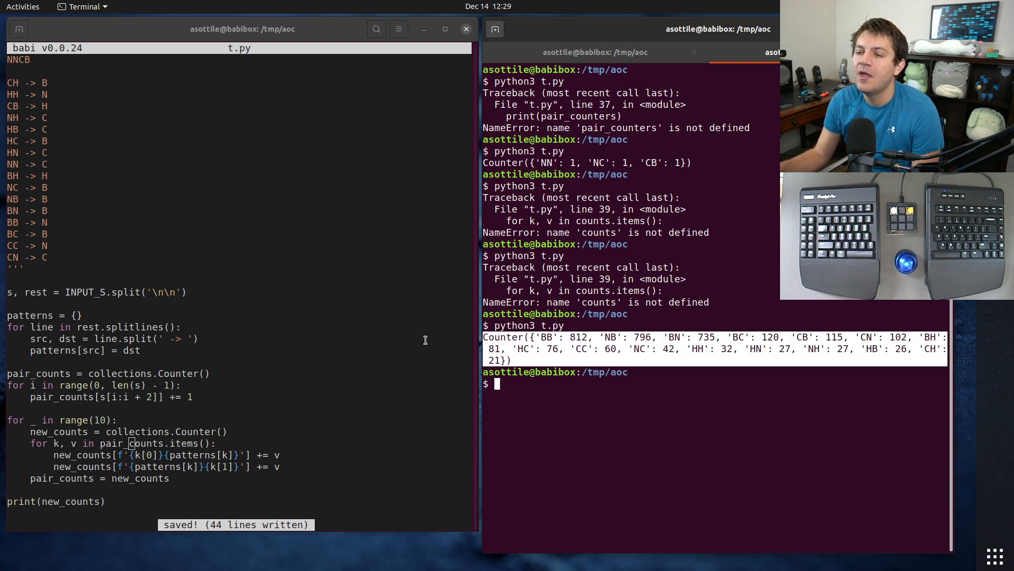
mouse_move(451, 338)
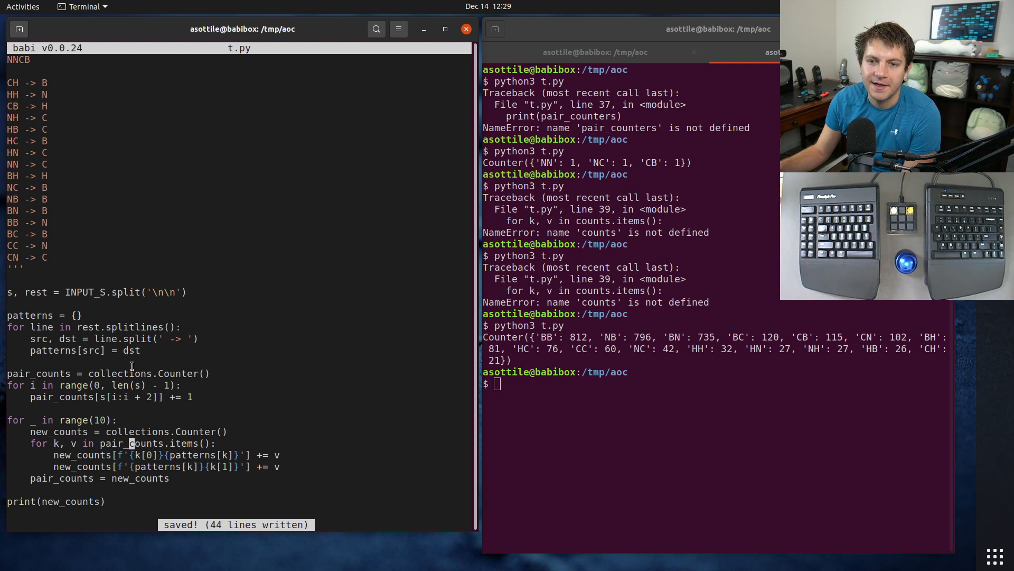
mouse_move(315, 470)
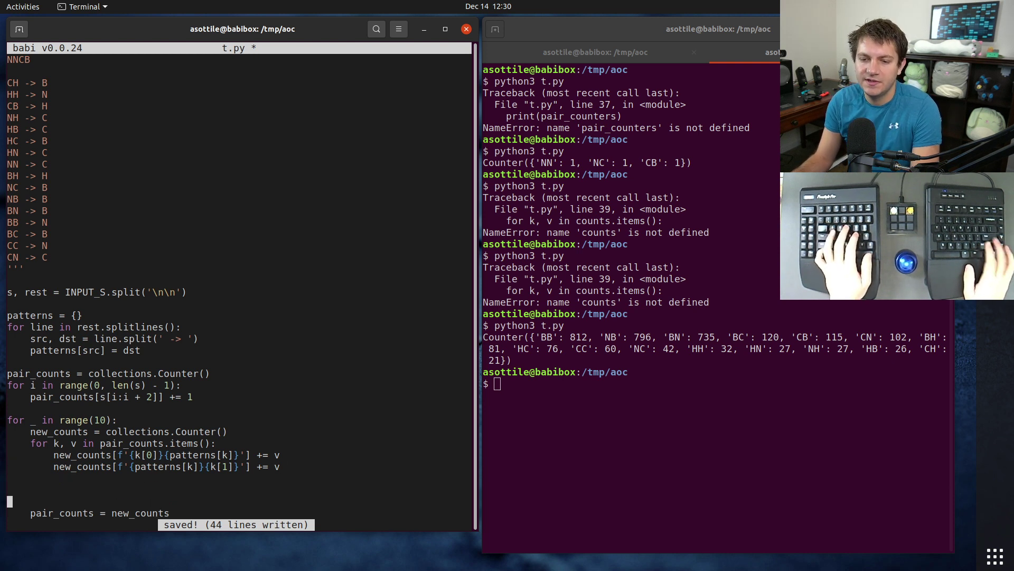
Add a char_counts Counter tallying char_counts[k[0]] and char_counts[patterns[k]] by v, and save
type("counts2 =")
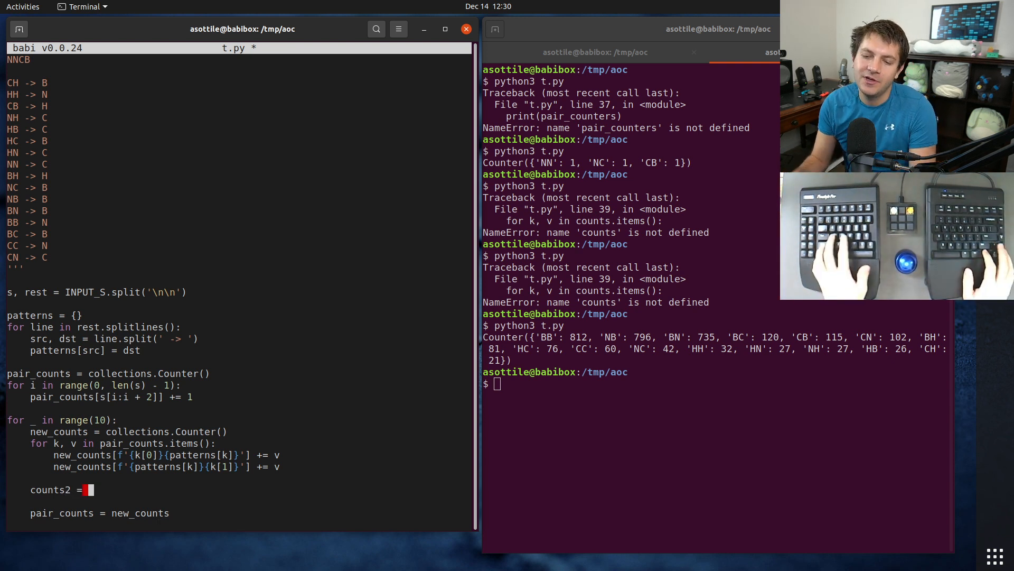
type("char_counts =")
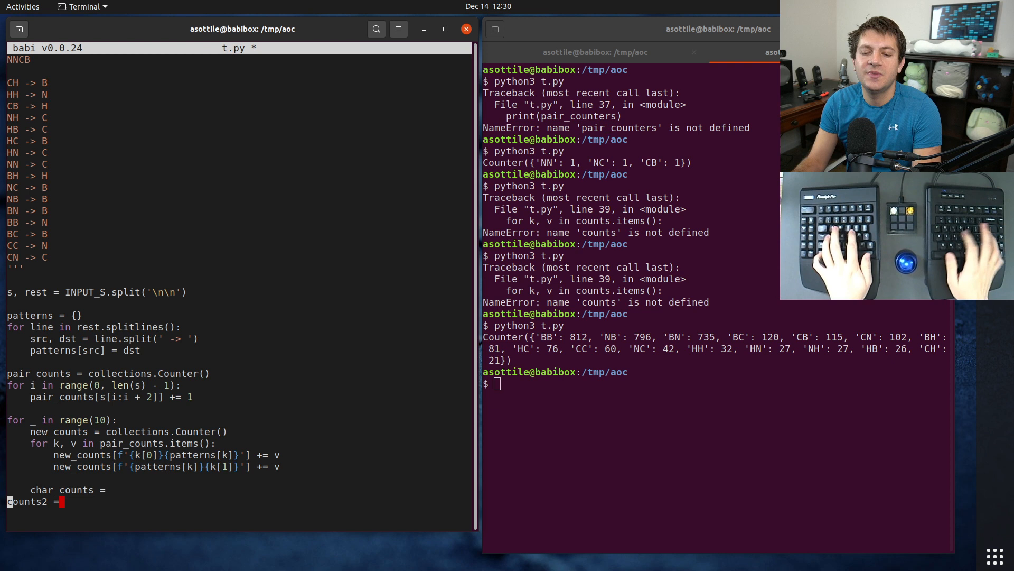
type("pair_counts = new_counts")
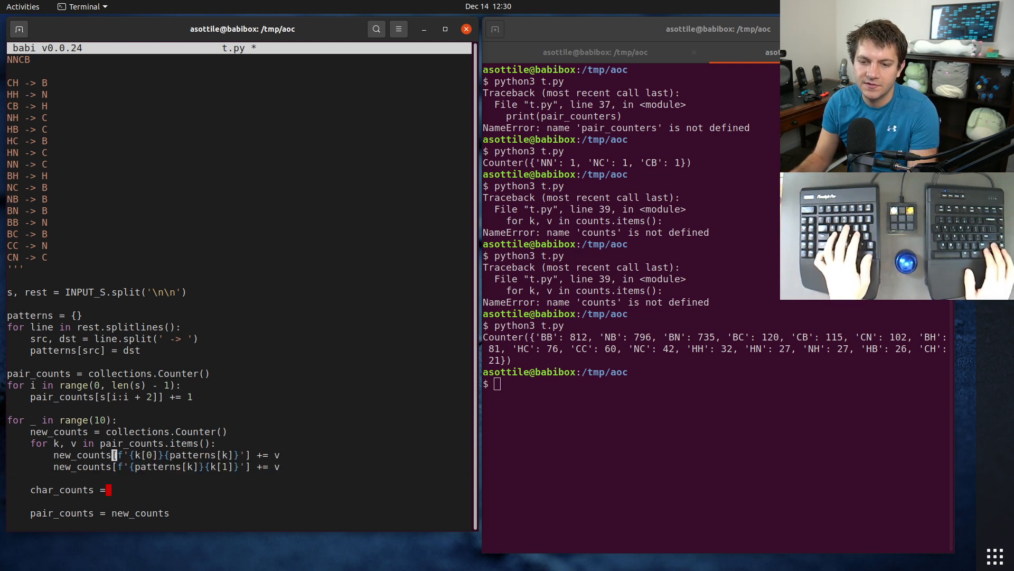
type("char_counts = c")
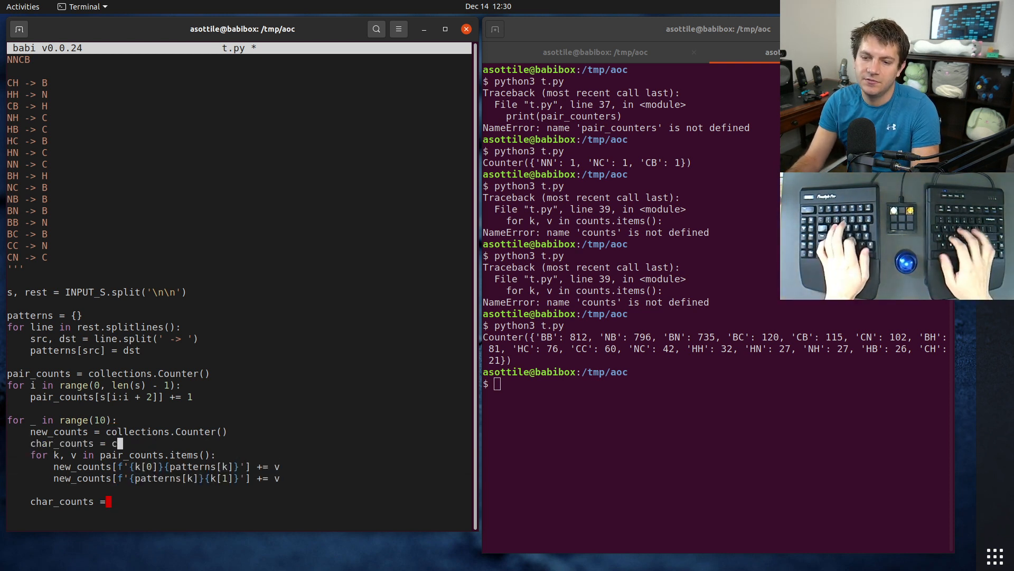
type("ollections.Counter(")
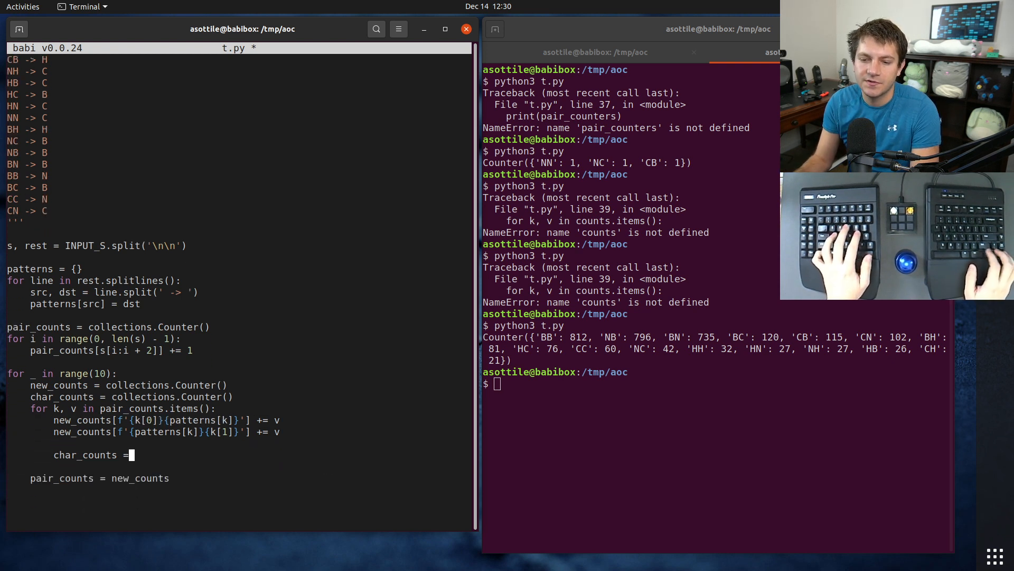
type("[")
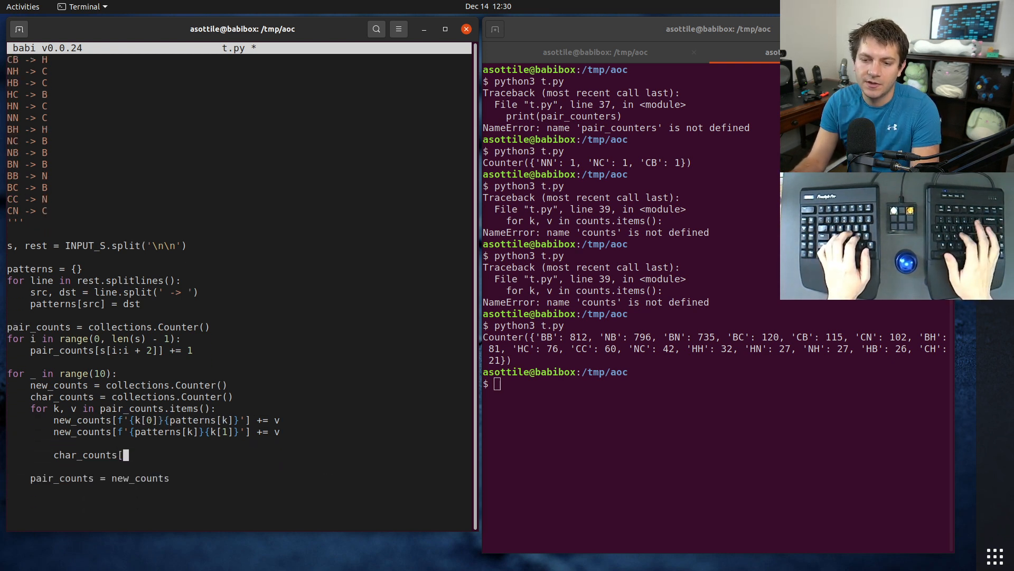
type("k[0]] += v")
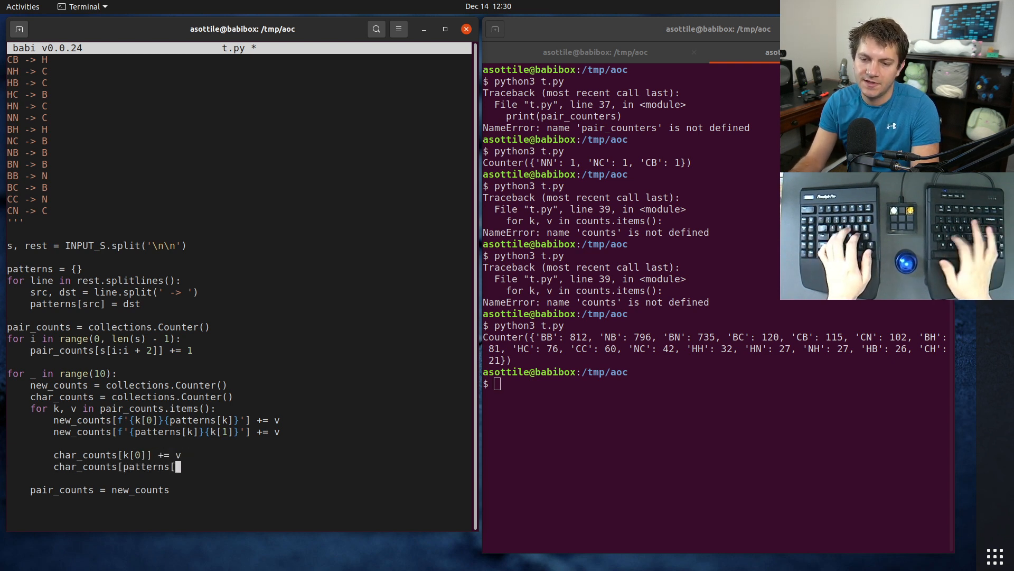
type("k]] += v")
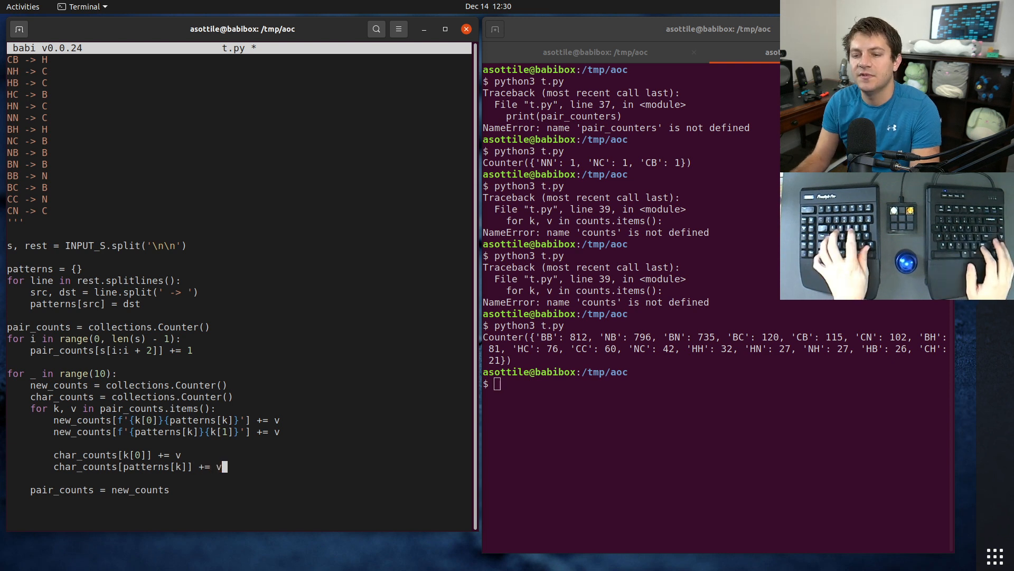
key("ctrl+s")
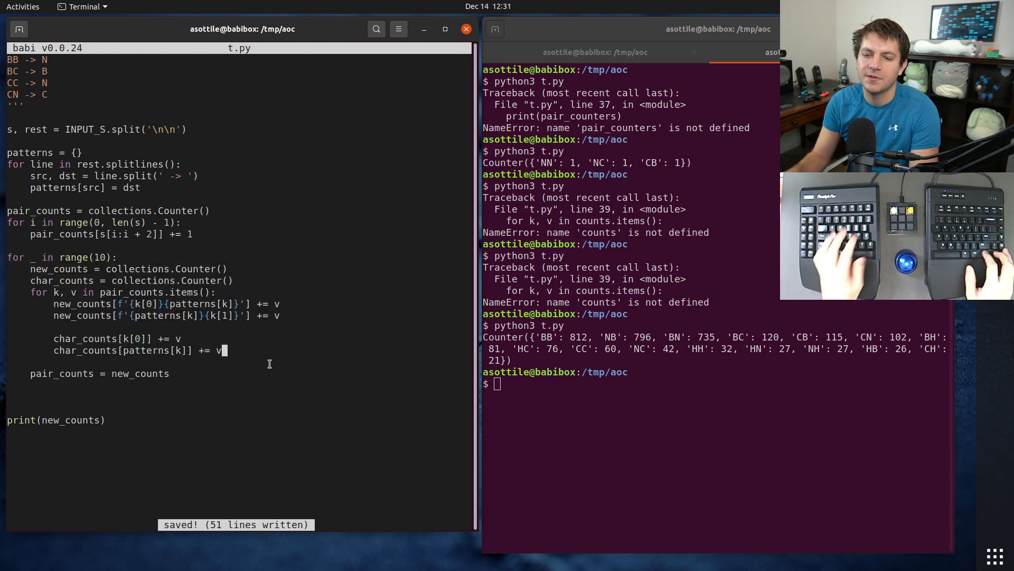
type("print(char_counts")
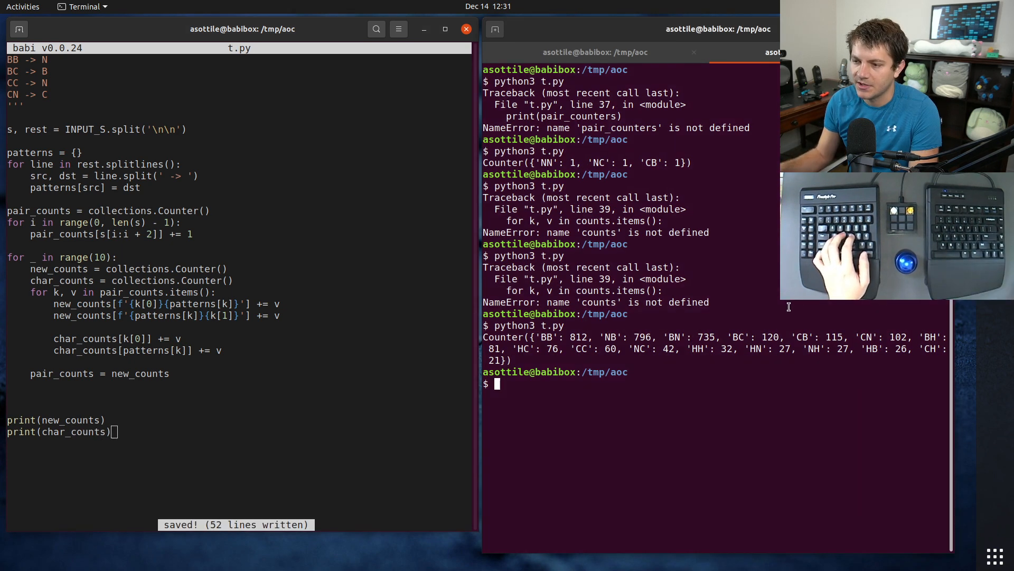
Rerun the script and inspect the printed character counts, with B at 1748
key("Return")
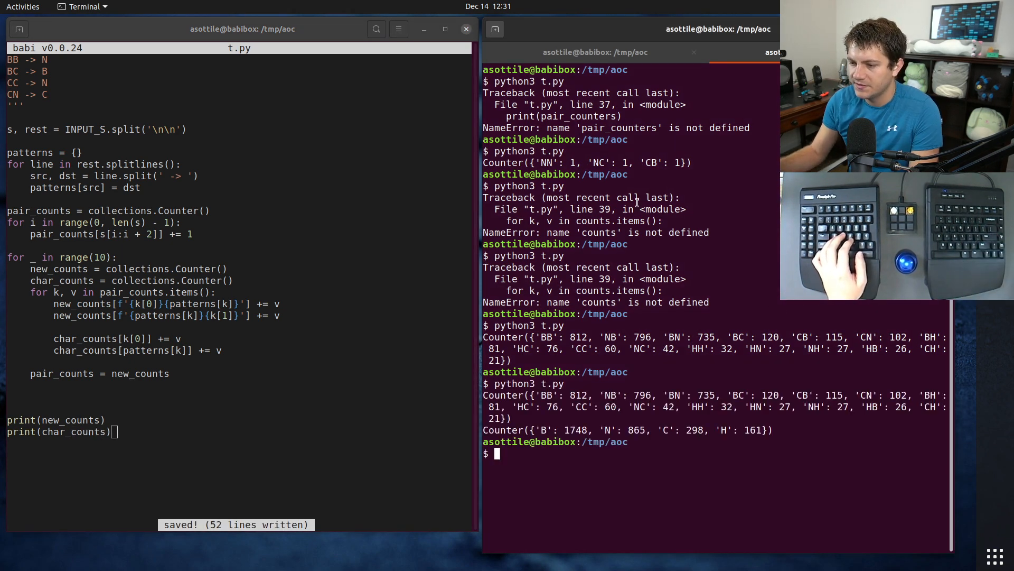
double_click(576, 430)
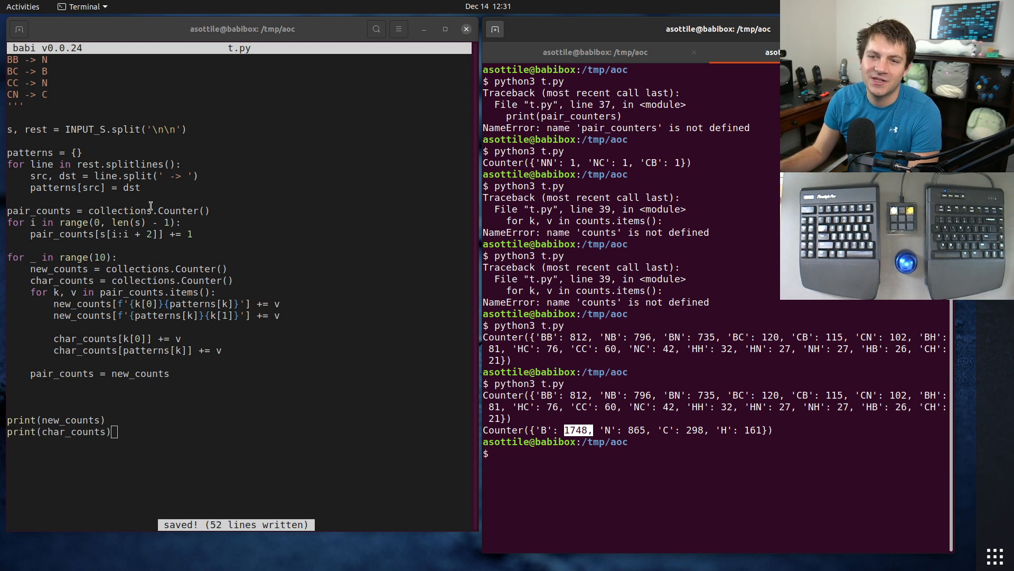
scroll("up", 3)
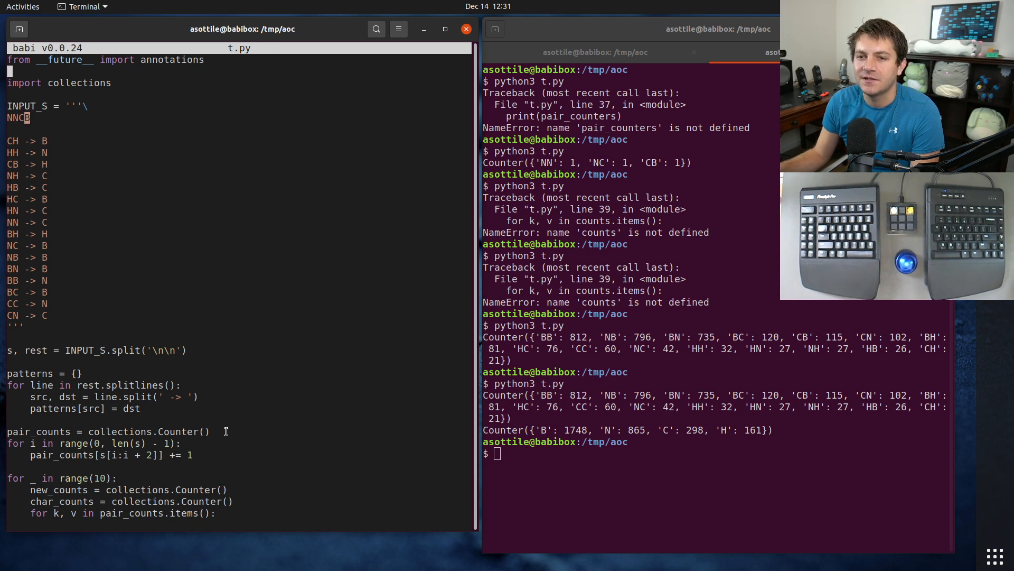
scroll("down", 3)
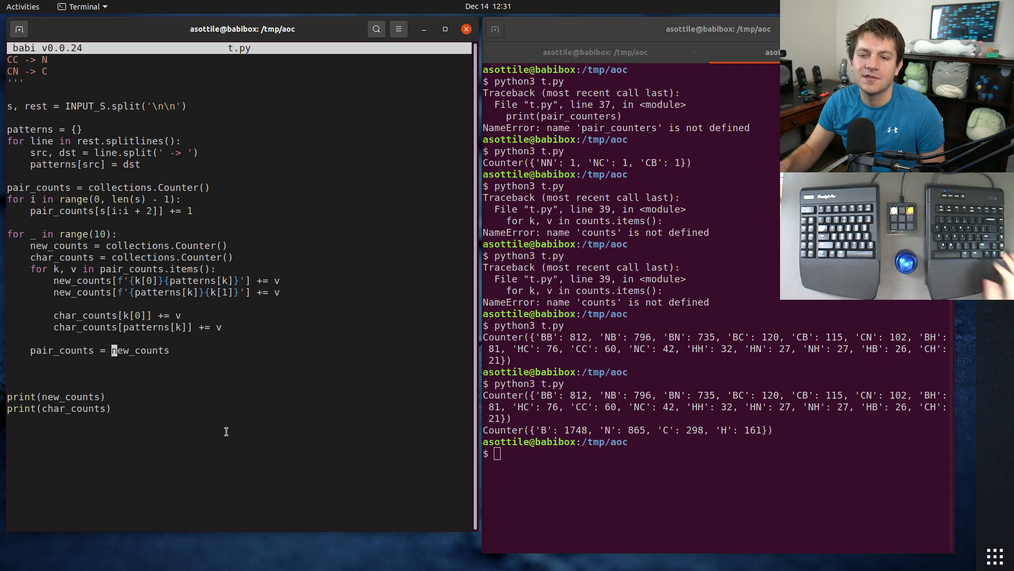
Add char_counts[s[-1]] += 1 after the loop to count the last character
type("n")
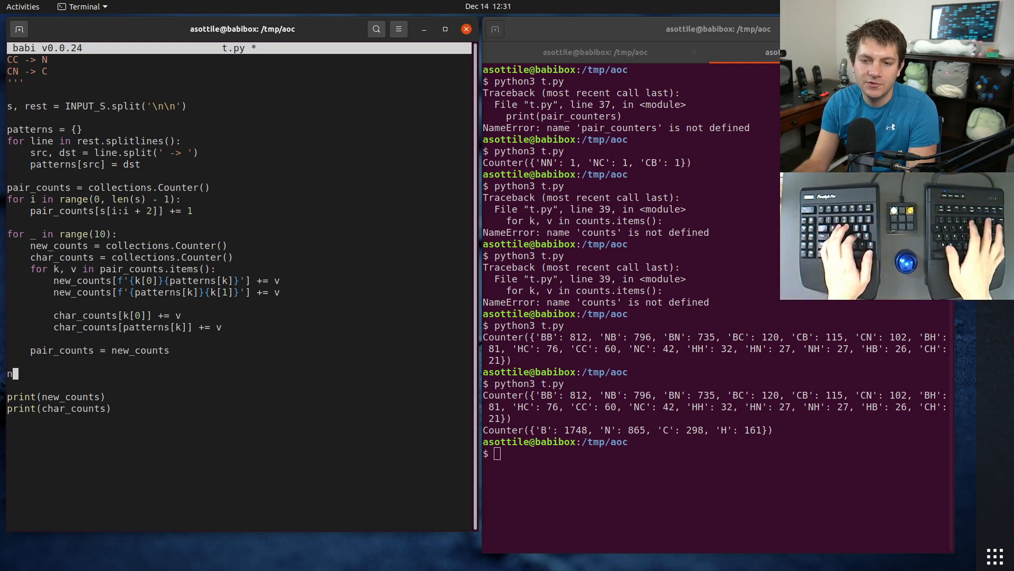
type("char_counts[")
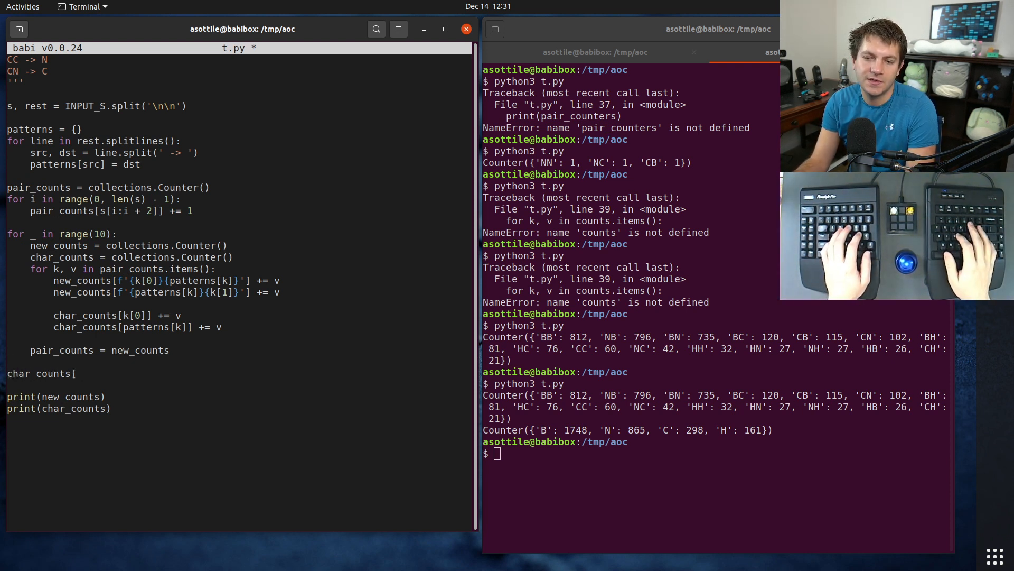
type("s[")
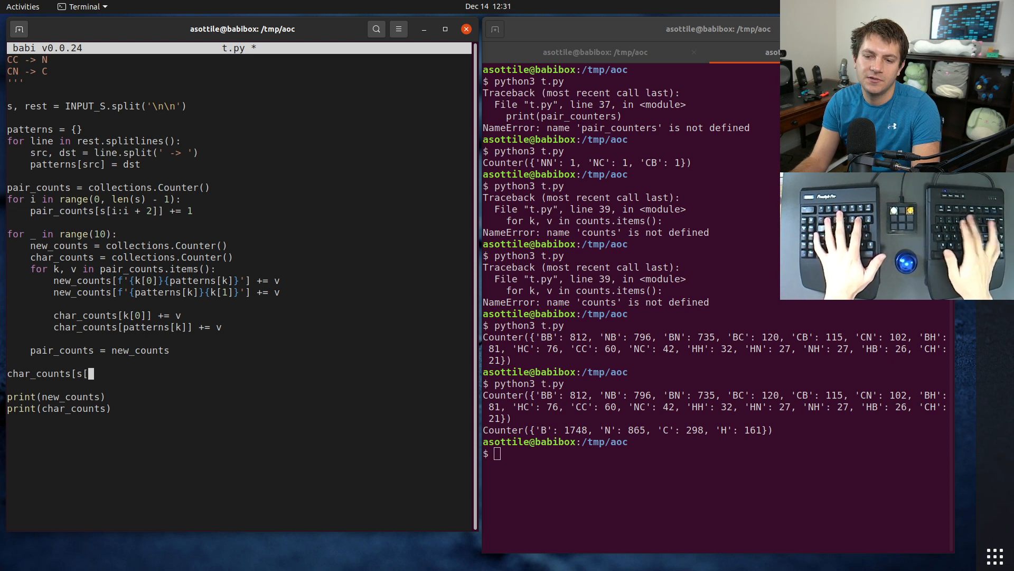
type("-1]")
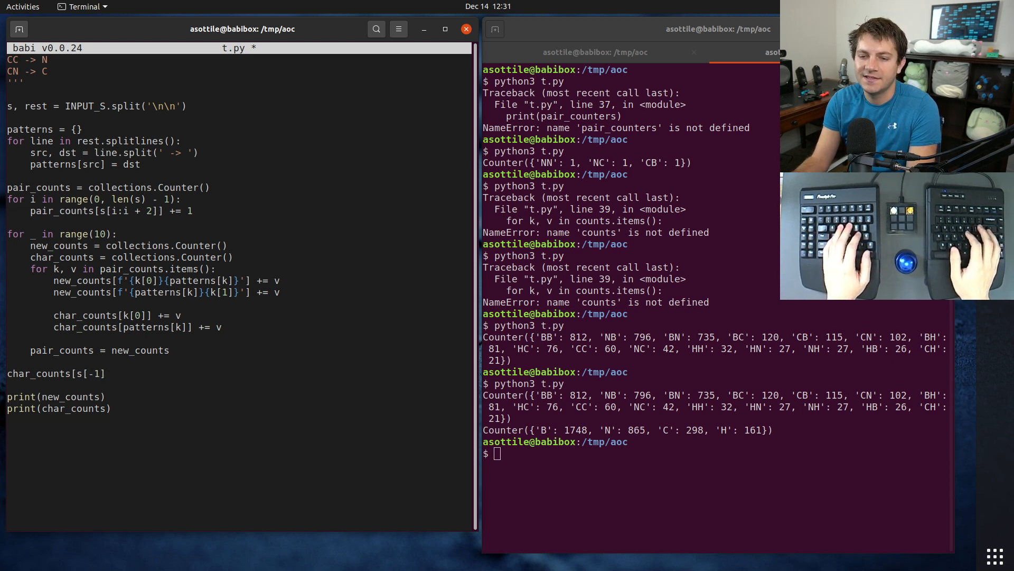
type("+= 1")
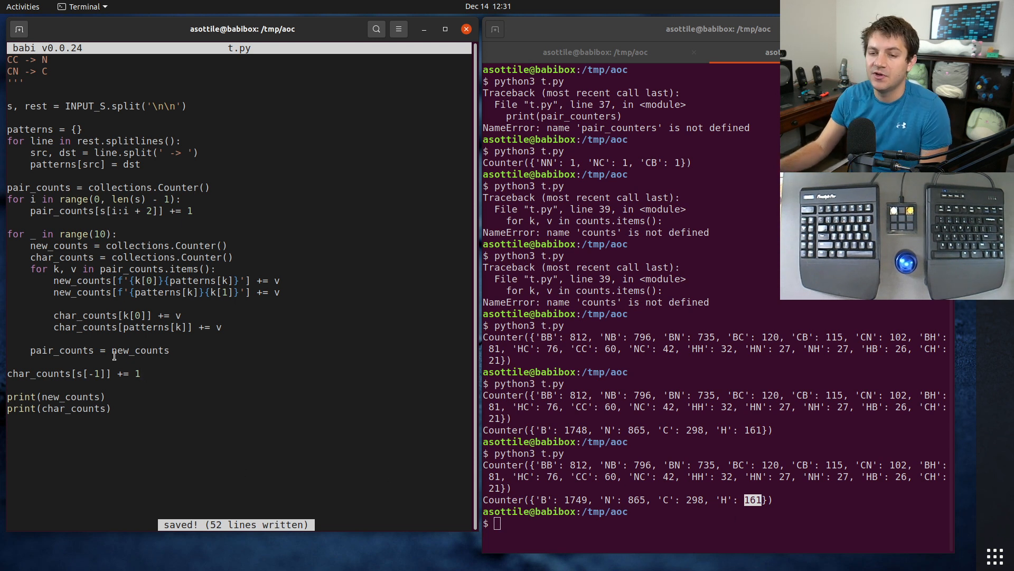
Add vals = sorted(char_counts.values()) and print(vals[-1] - vals[0]), removing debug prints, and save
key("Return")
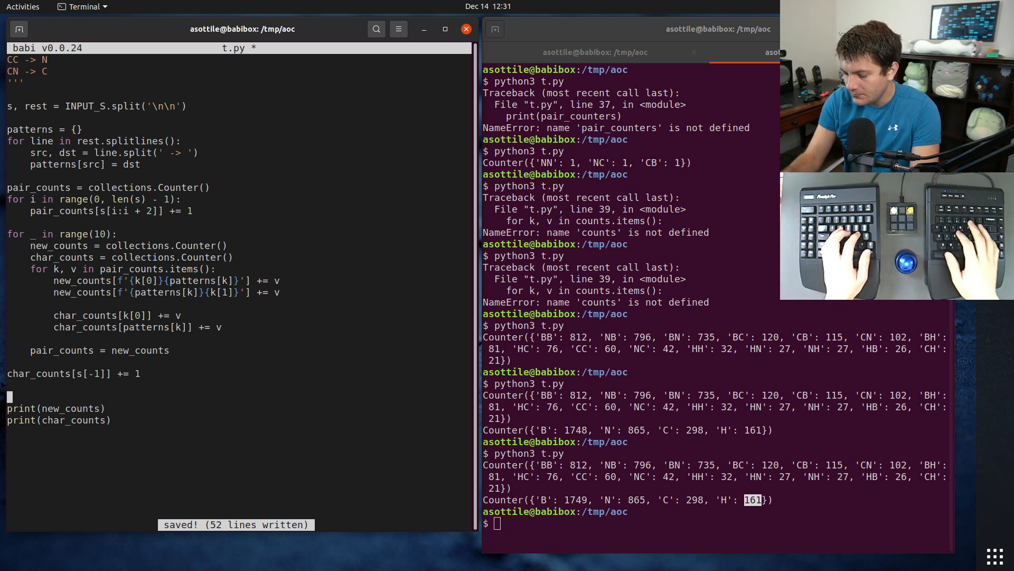
type("s")
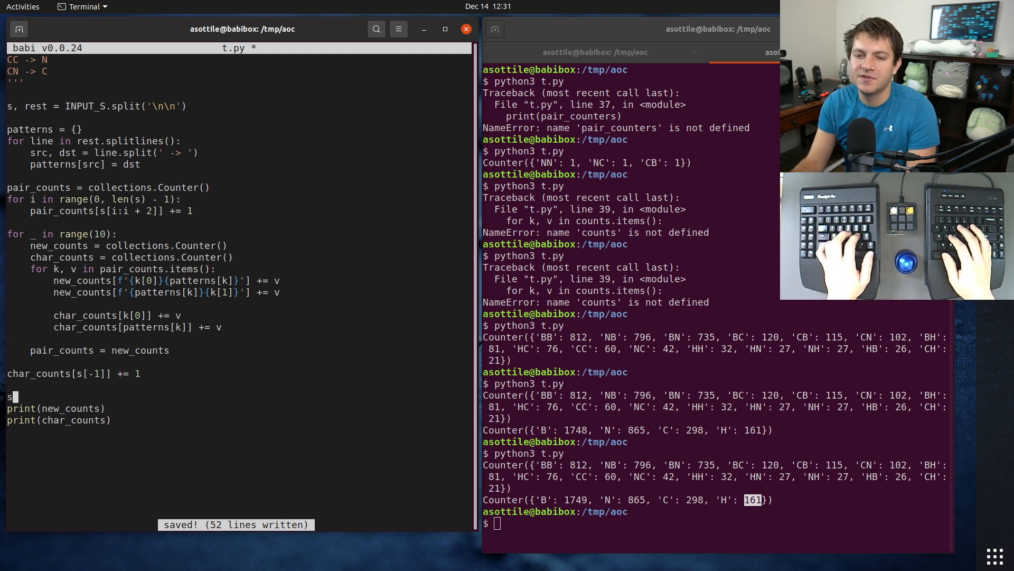
key("Backspace")
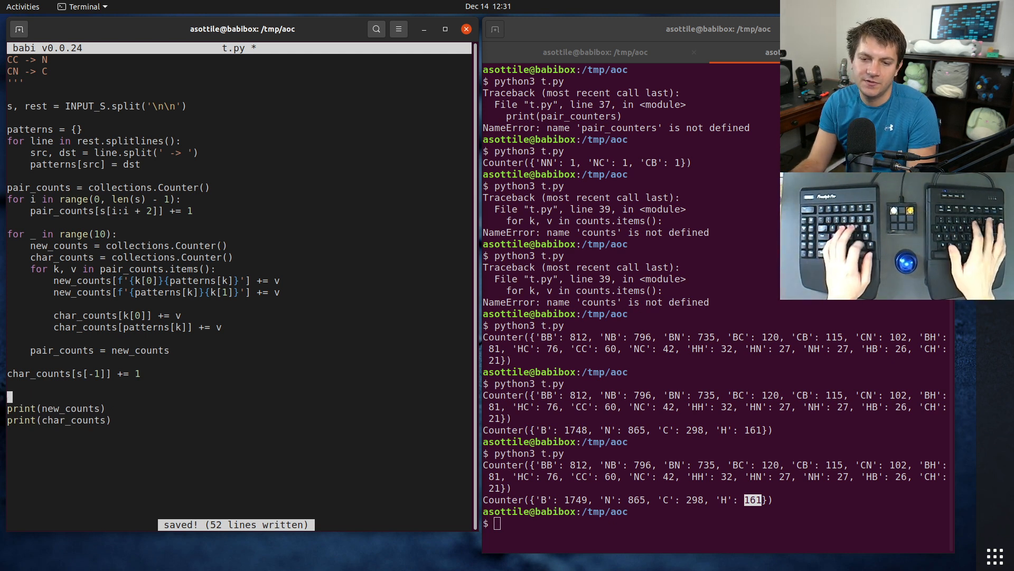
type("vals = sorted(char_counts.values(")
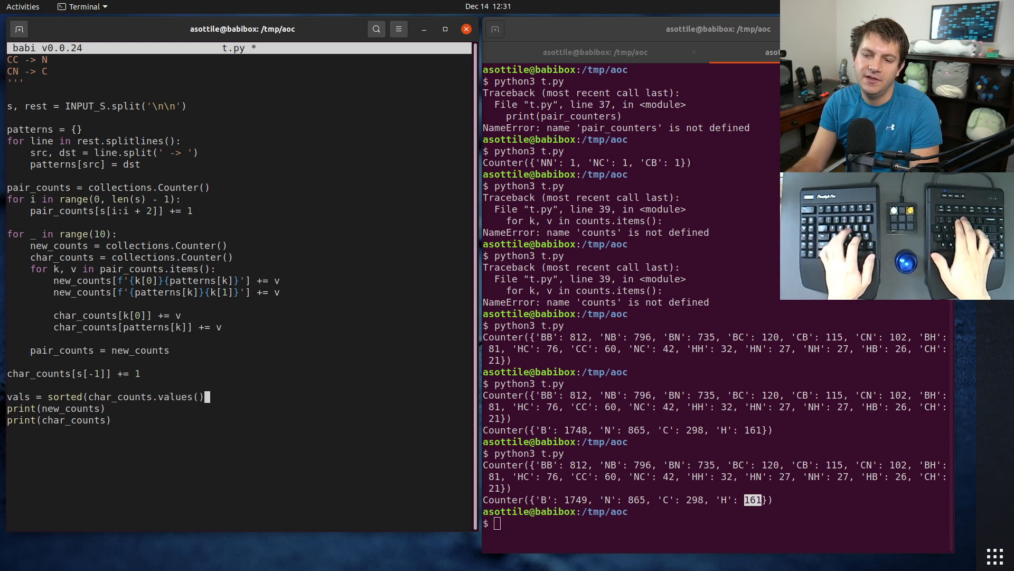
type("print(va")
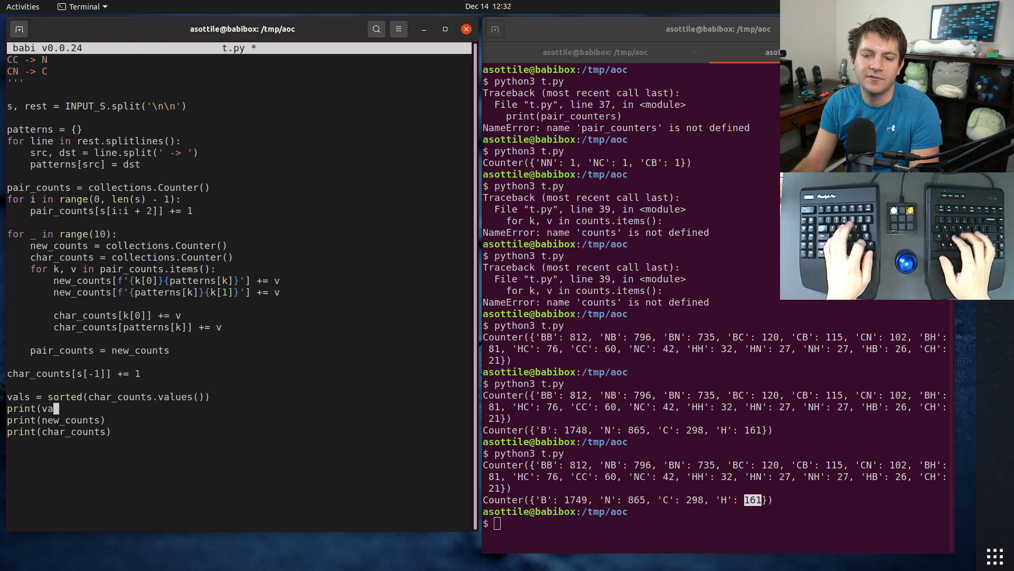
type("ls[-1]")
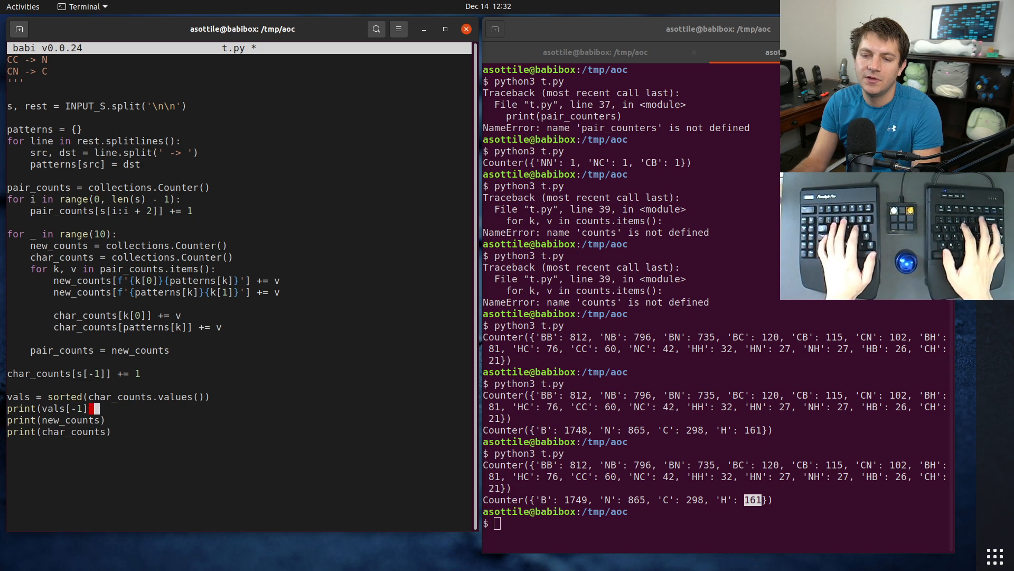
type("- vals[0]")
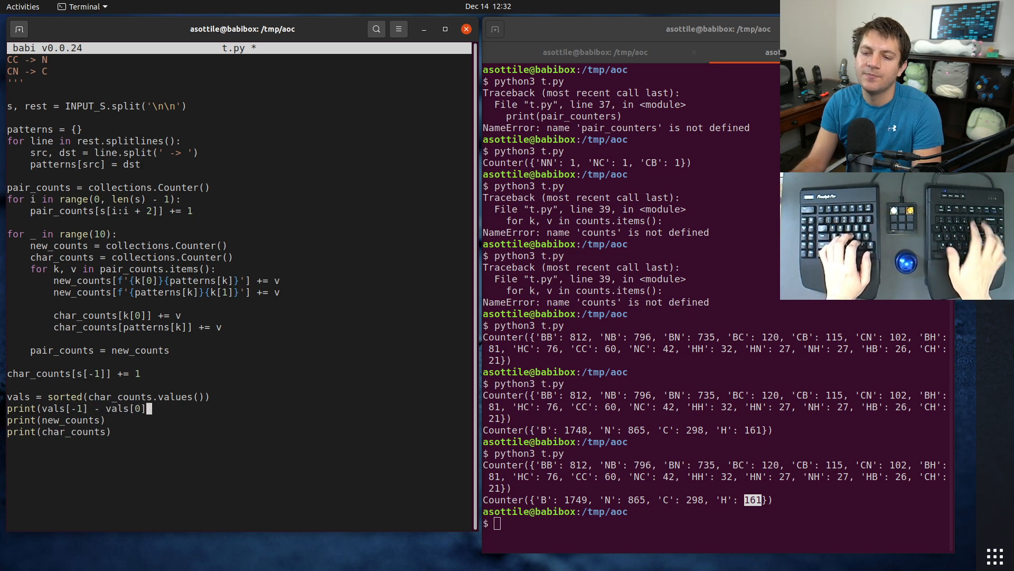
key("ctrl+s")
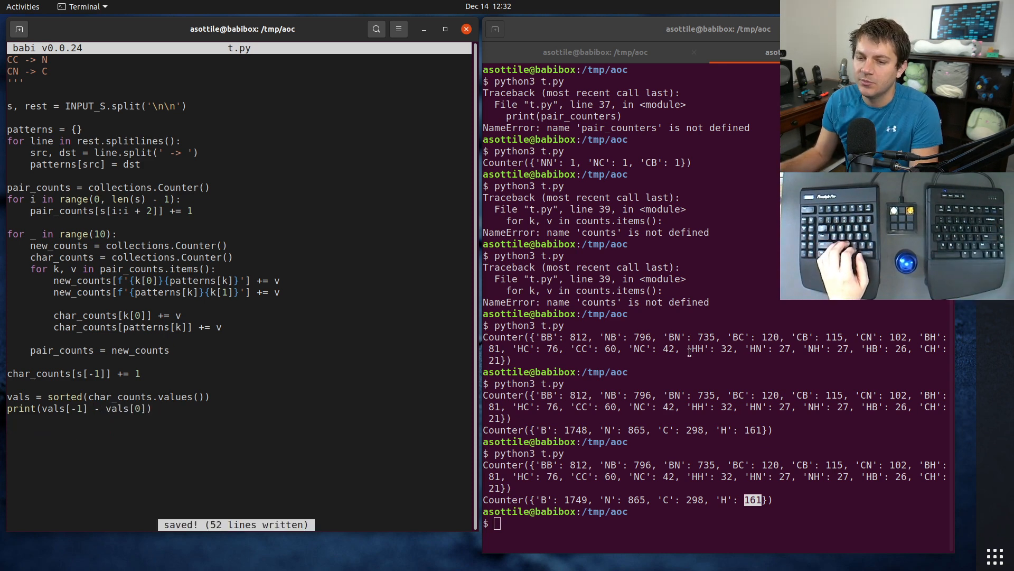
key("Return")
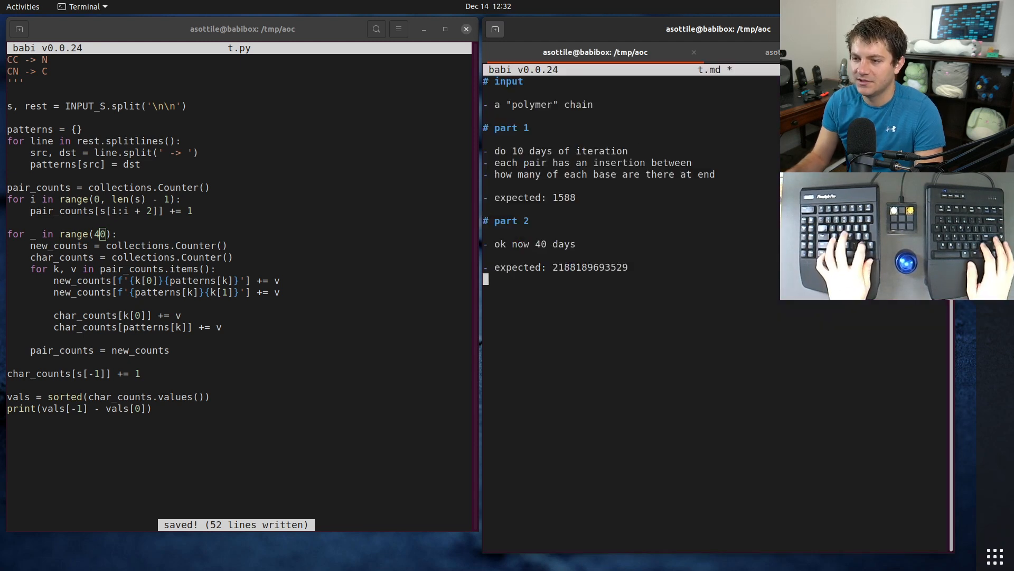
type("2188189693529")
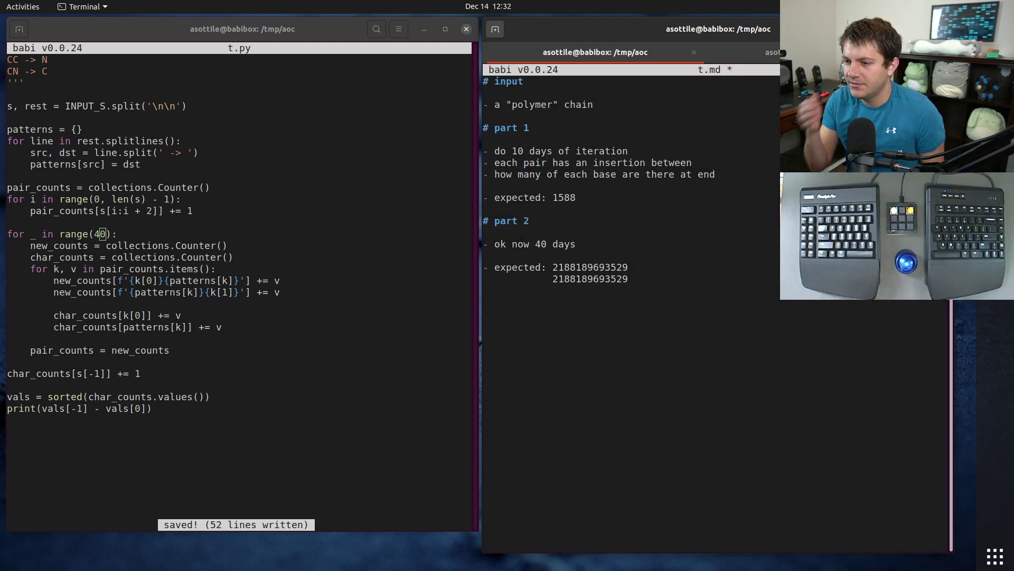